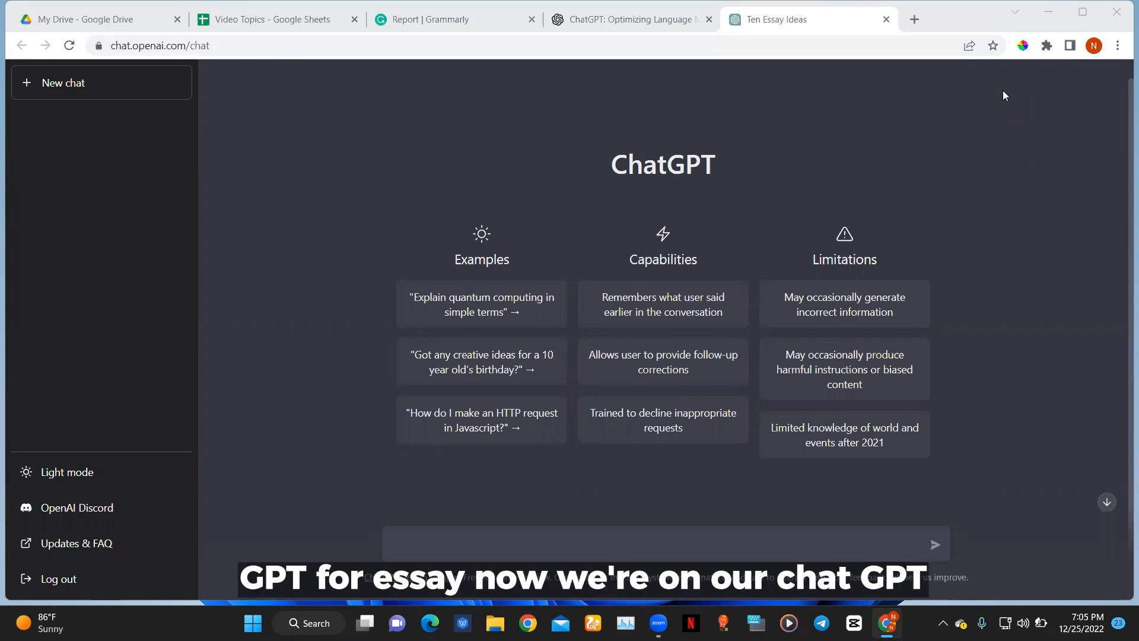
{"action": "mouse_move", "coordinate": [128, 188]}
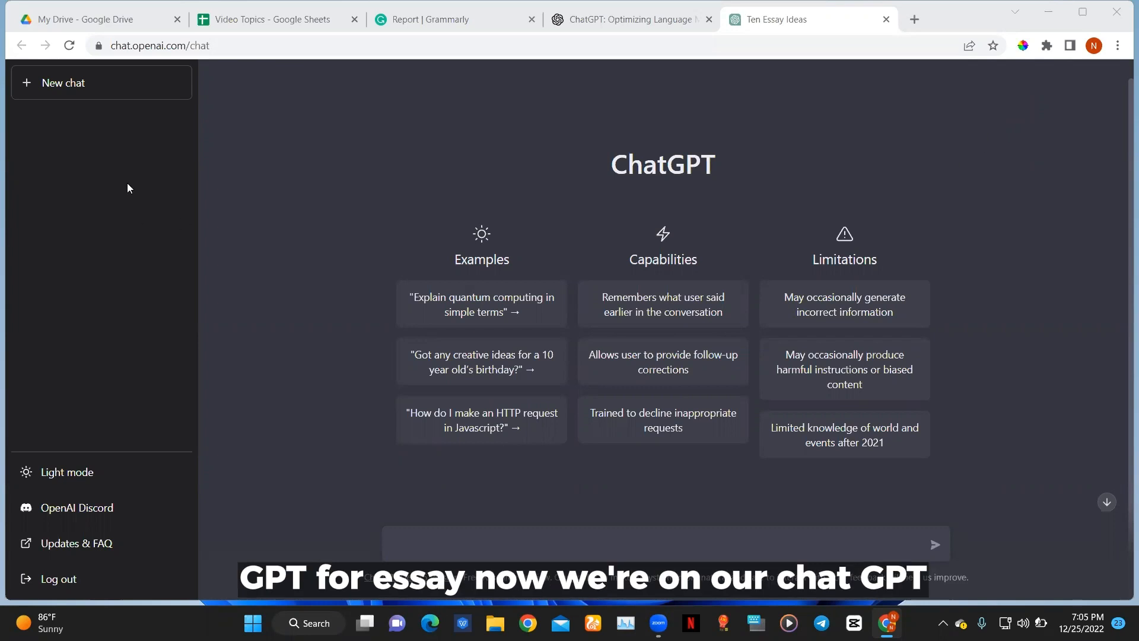
{"action": "mouse_move", "coordinate": [129, 130]}
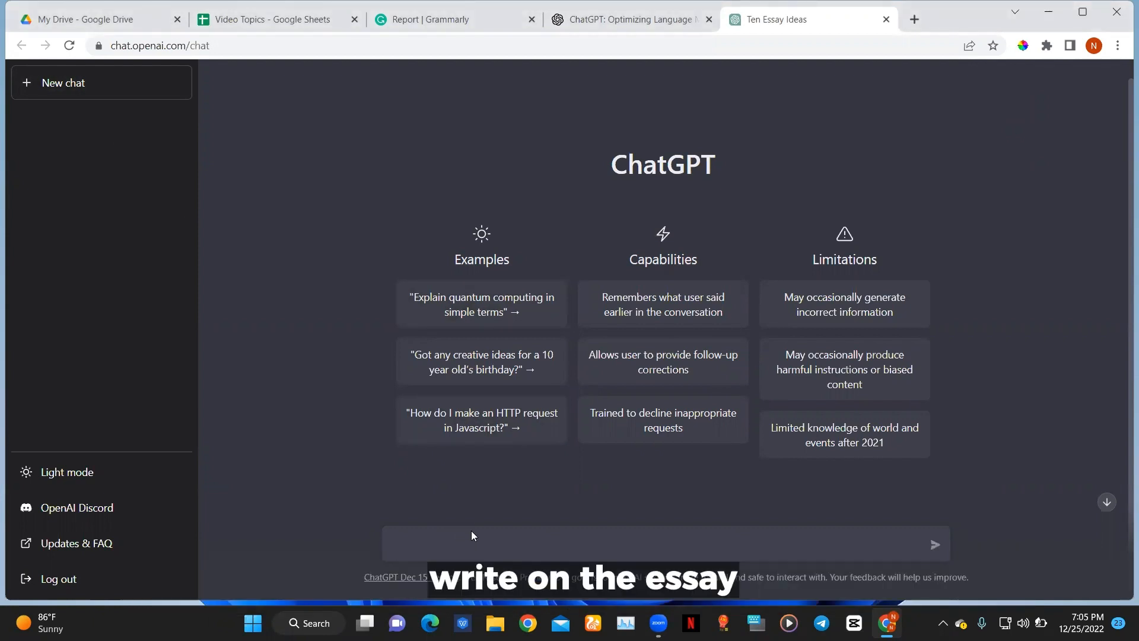
Send the prompt 'give 5 essay ideas' and receive five essay topics.
{"action": "left_click", "coordinate": [472, 544]}
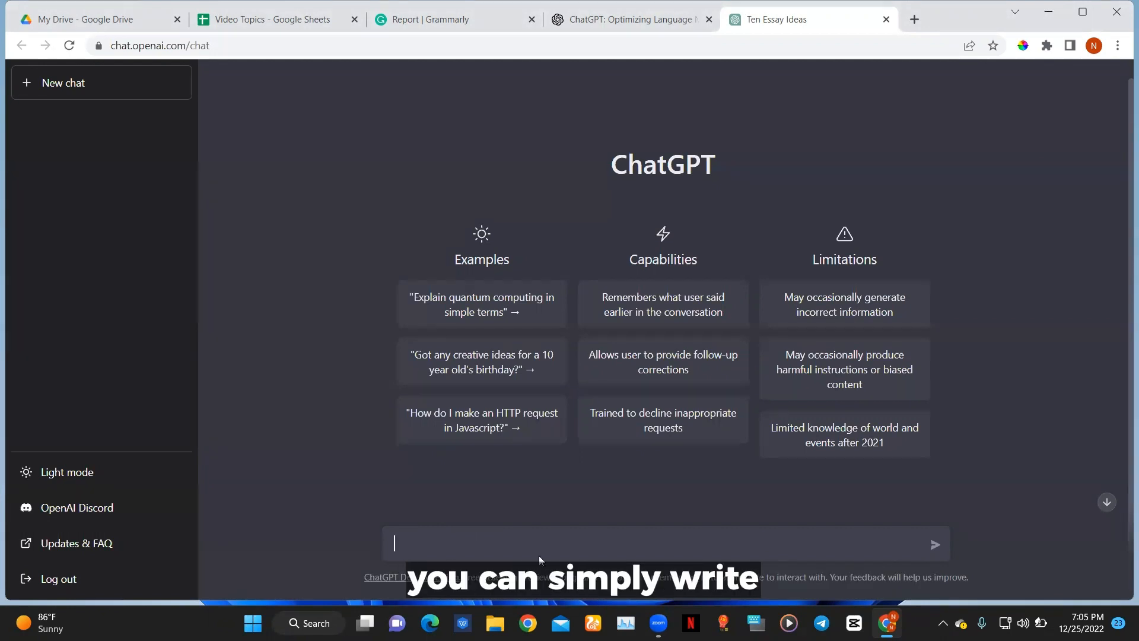
{"action": "type", "text": "give"}
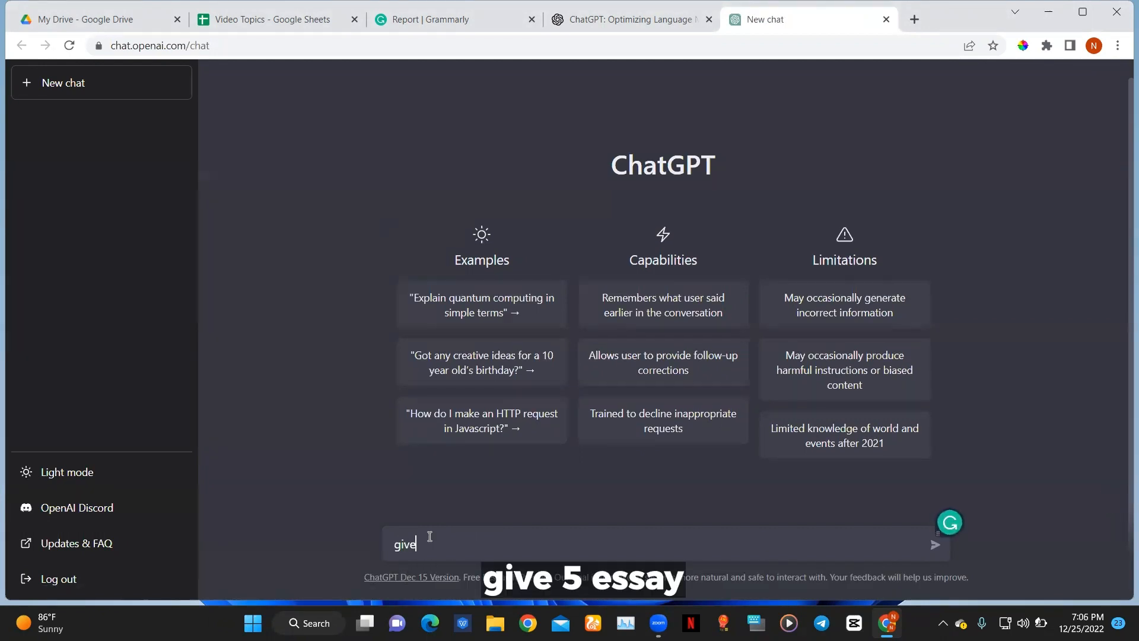
{"action": "type", "text": "5 e"}
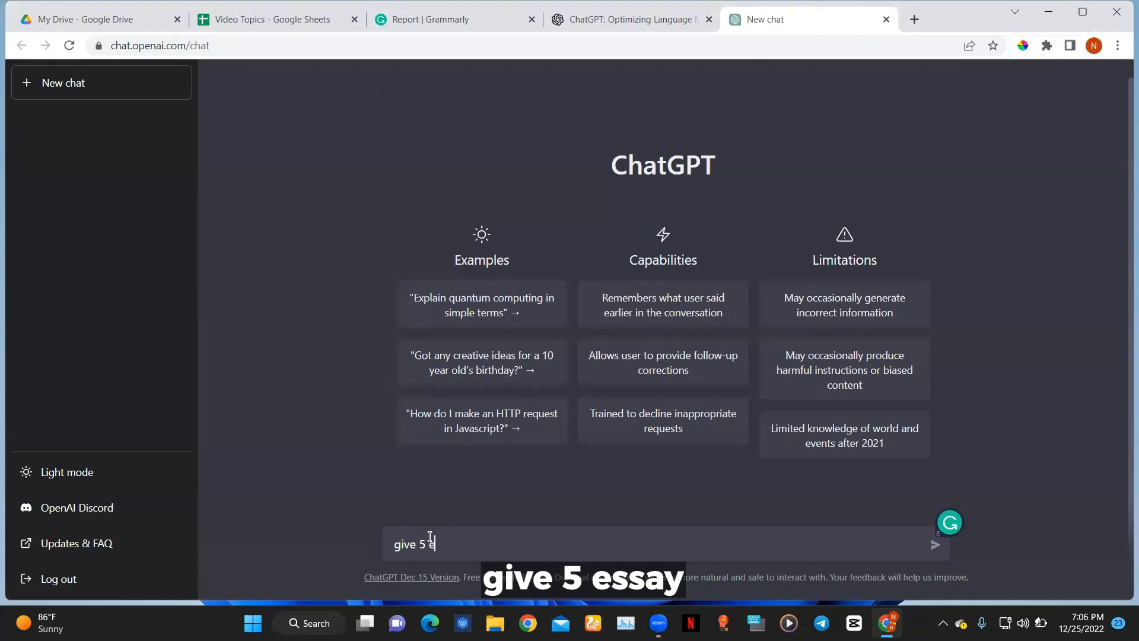
{"action": "type", "text": "ssay"}
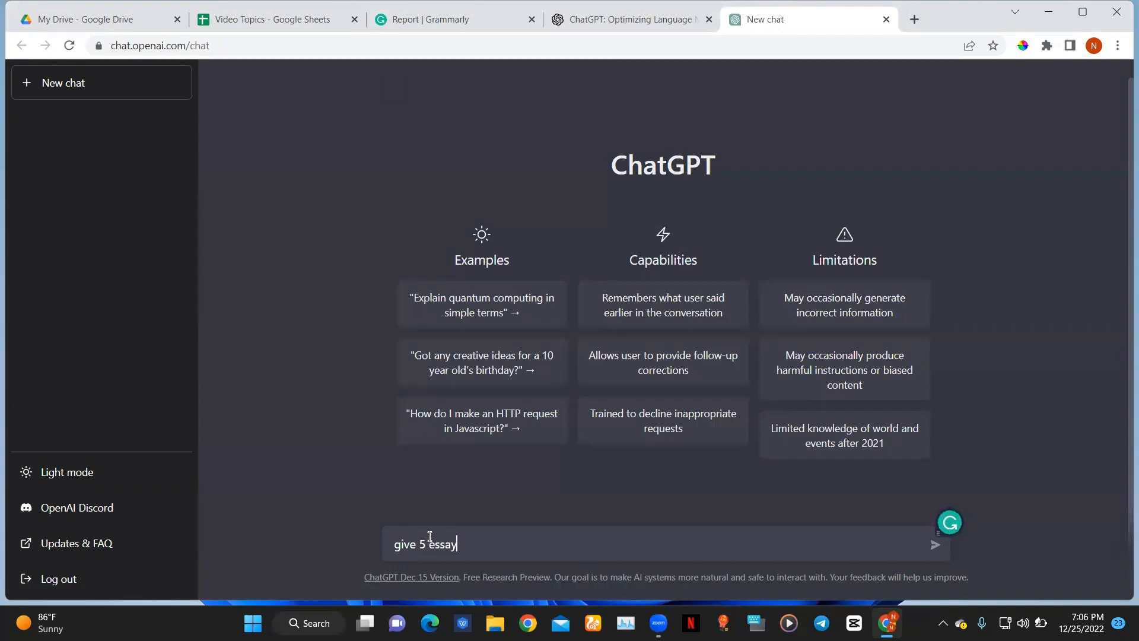
{"action": "type", "text": "ideas"}
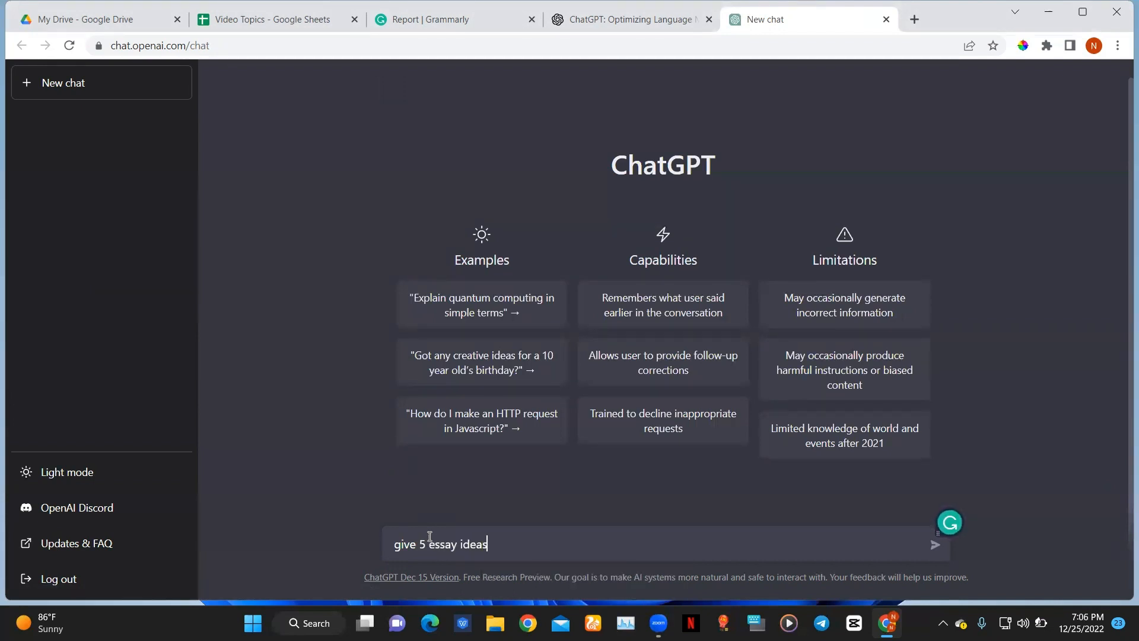
{"action": "key", "text": "Return"}
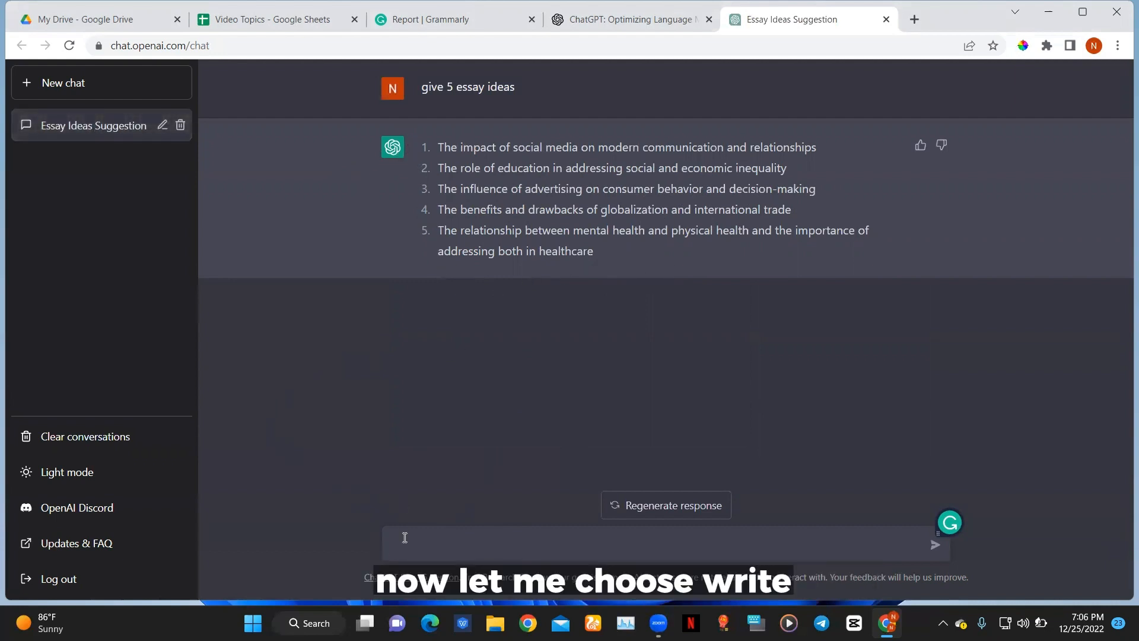
Ask 'write 1000 word essay on option 3' to start the advertising essay.
{"action": "type", "text": "writ"}
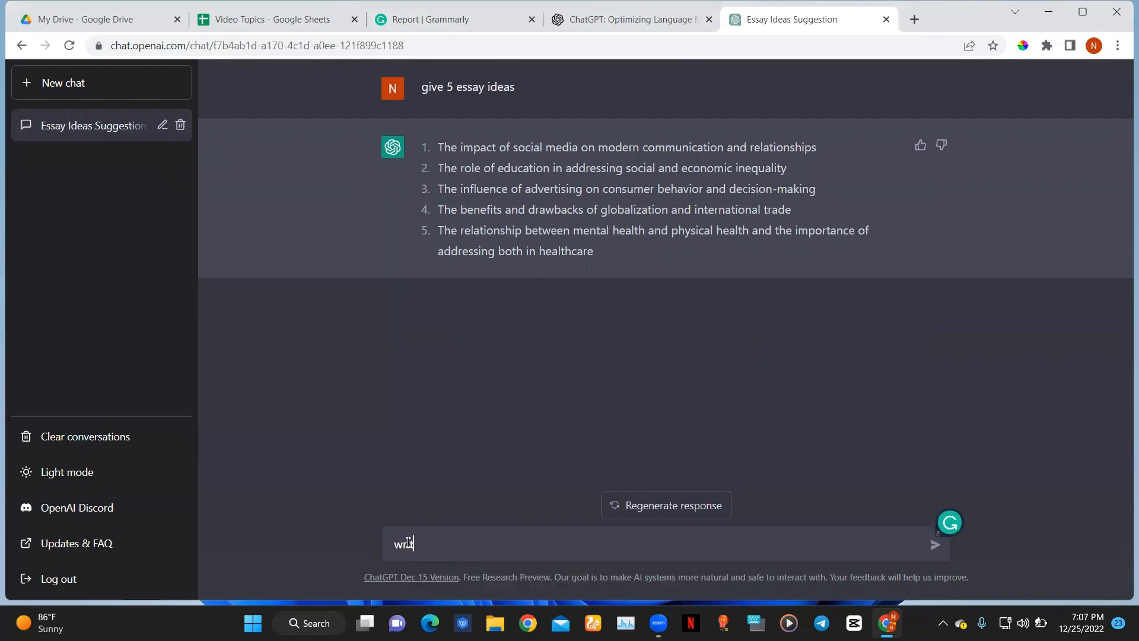
{"action": "type", "text": "e 1"}
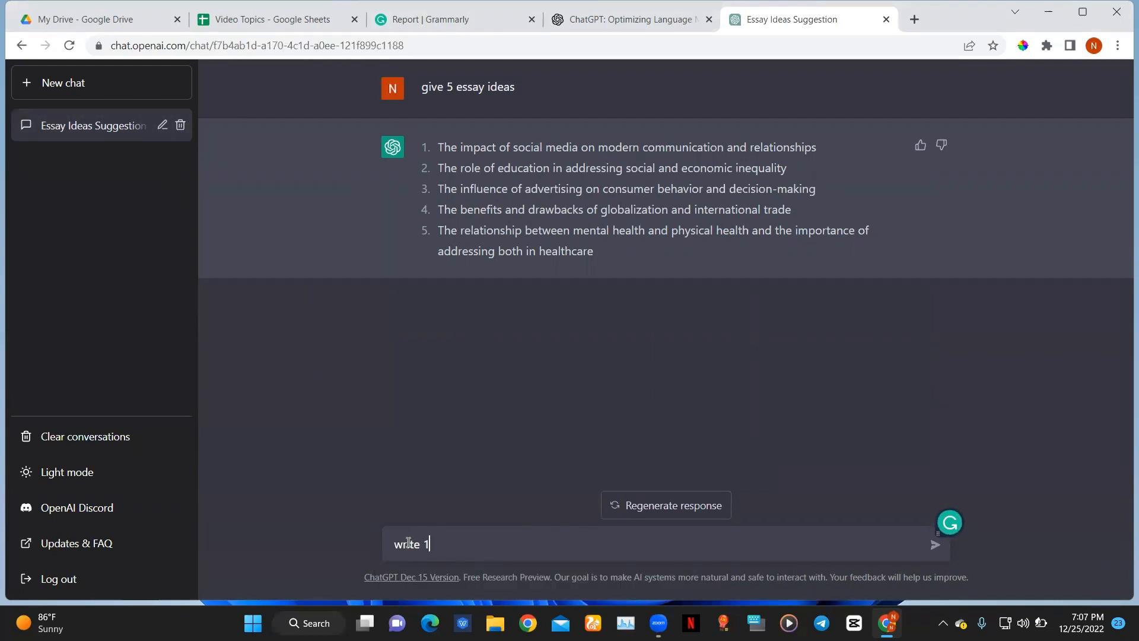
{"action": "type", "text": "000 w"}
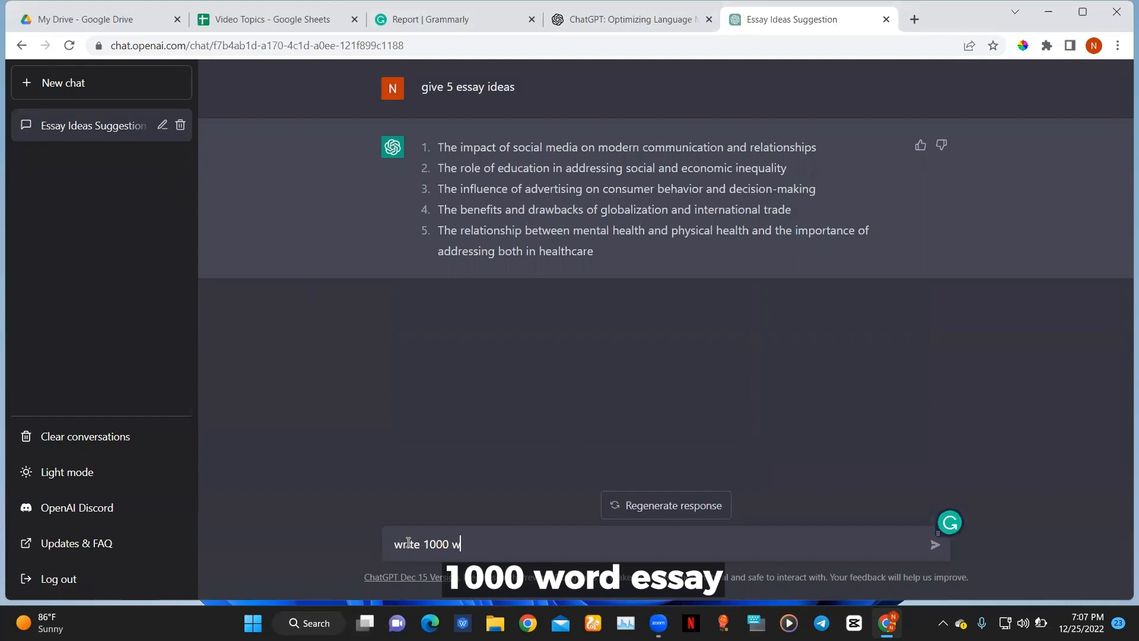
{"action": "type", "text": "ord es"}
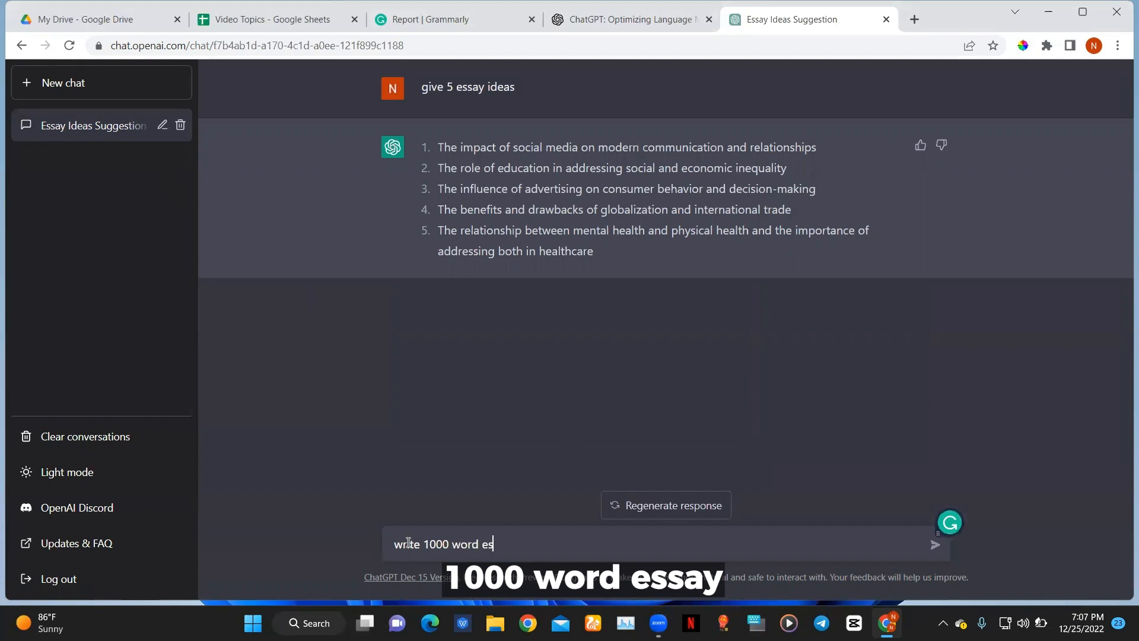
{"action": "type", "text": "say"}
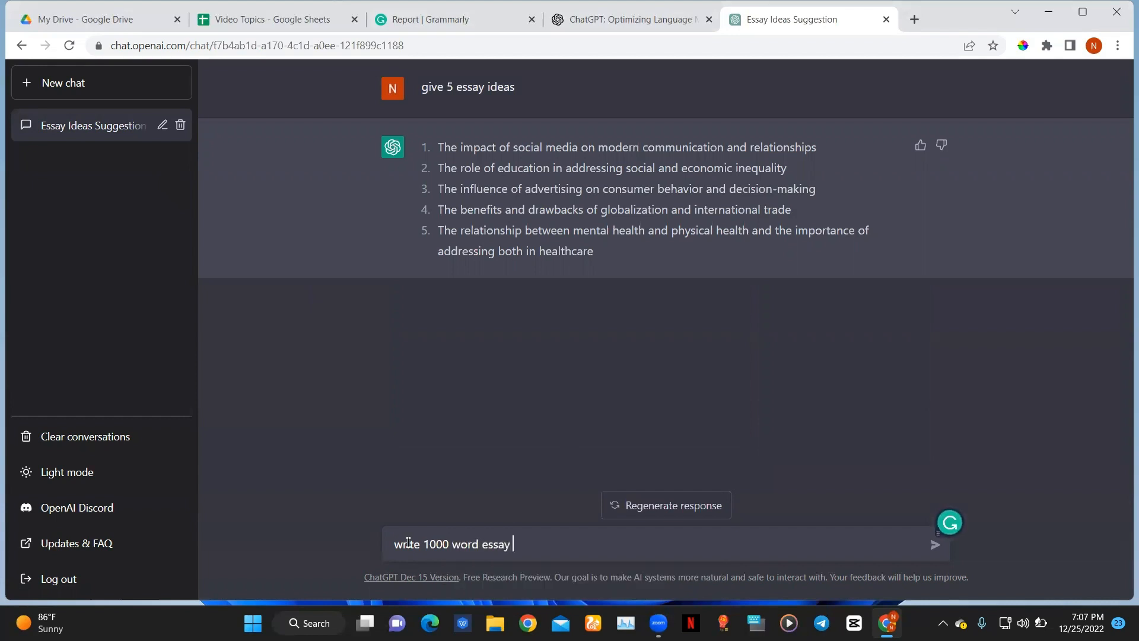
{"action": "type", "text": "on op"}
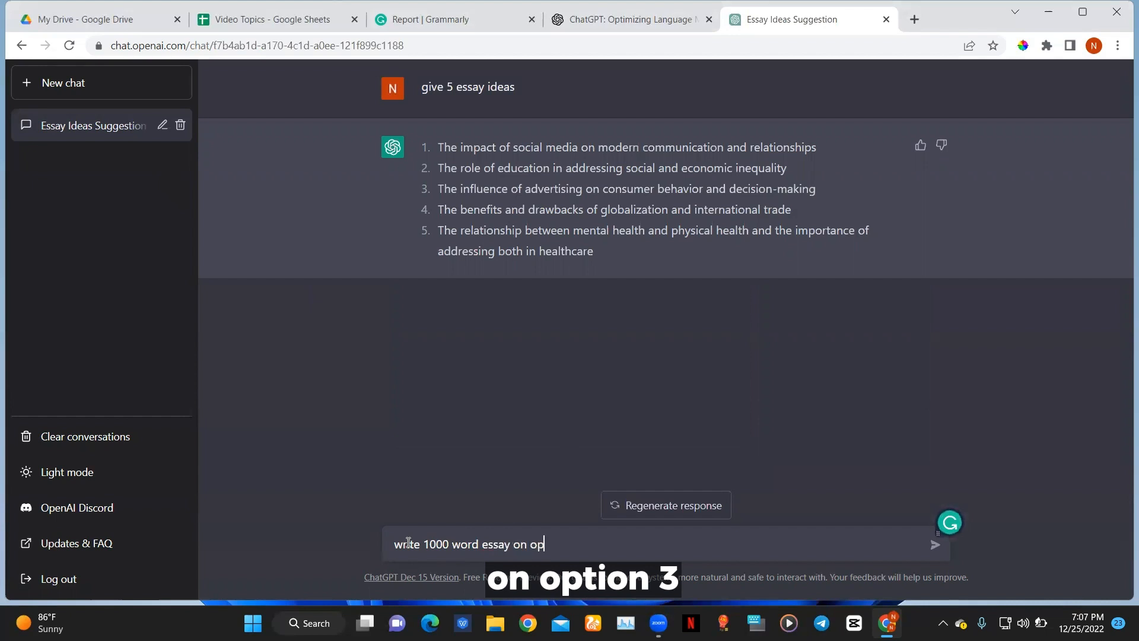
{"action": "type", "text": "tion 3"}
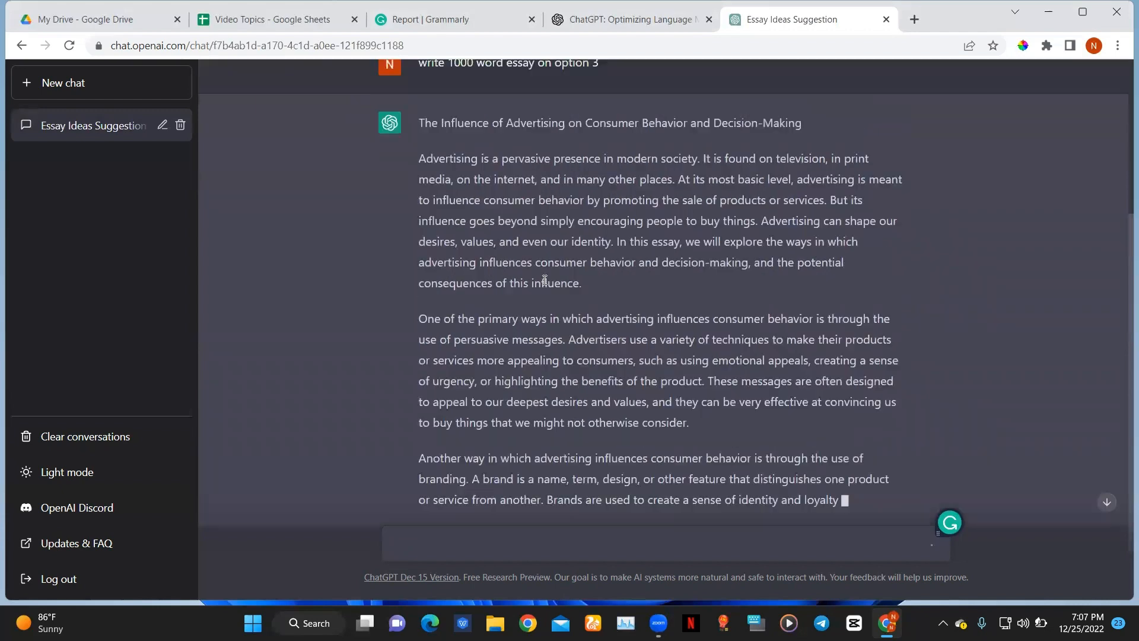
Scroll through the advertising essay as it generates until the conclusion appears.
{"action": "scroll", "scroll_direction": "up", "scroll_amount": 3}
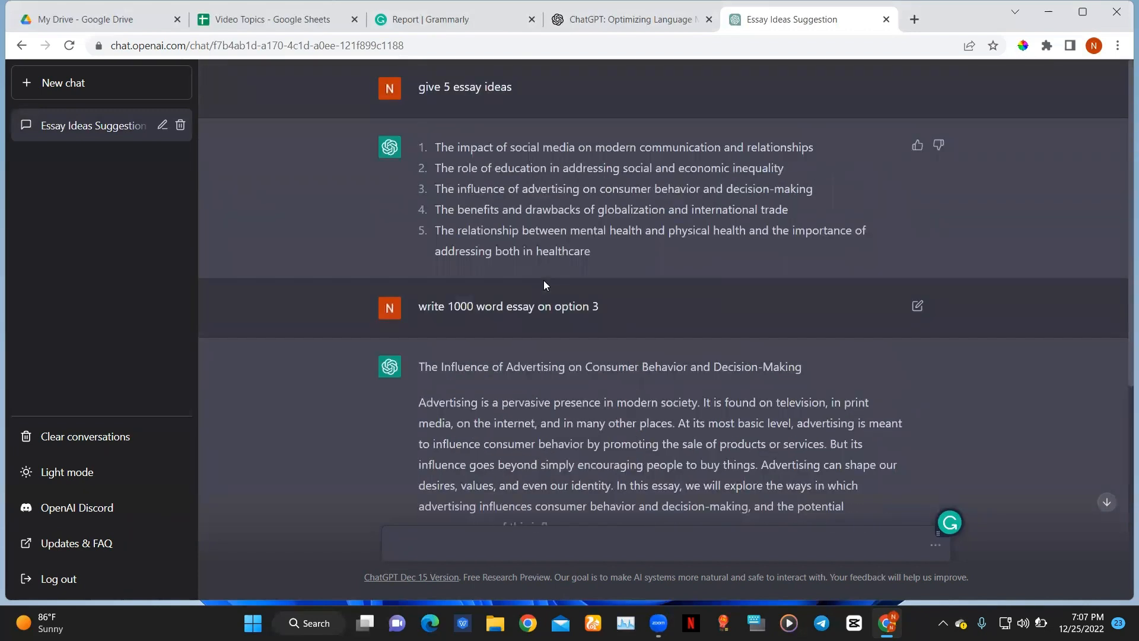
{"action": "left_click", "coordinate": [581, 543]}
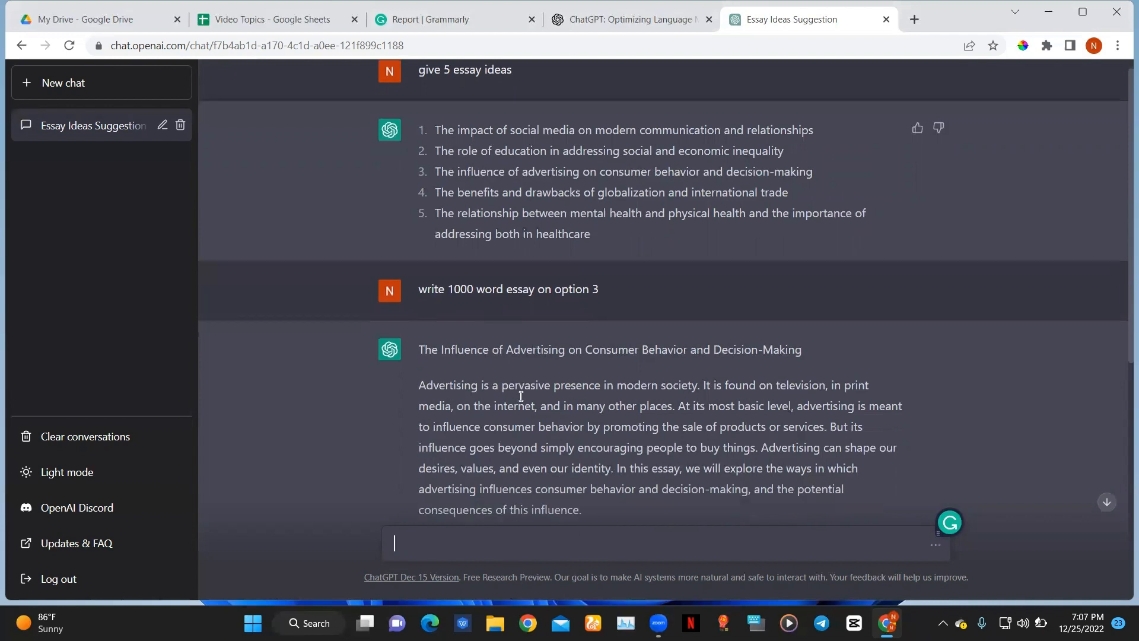
{"action": "scroll", "scroll_direction": "down", "scroll_amount": 3}
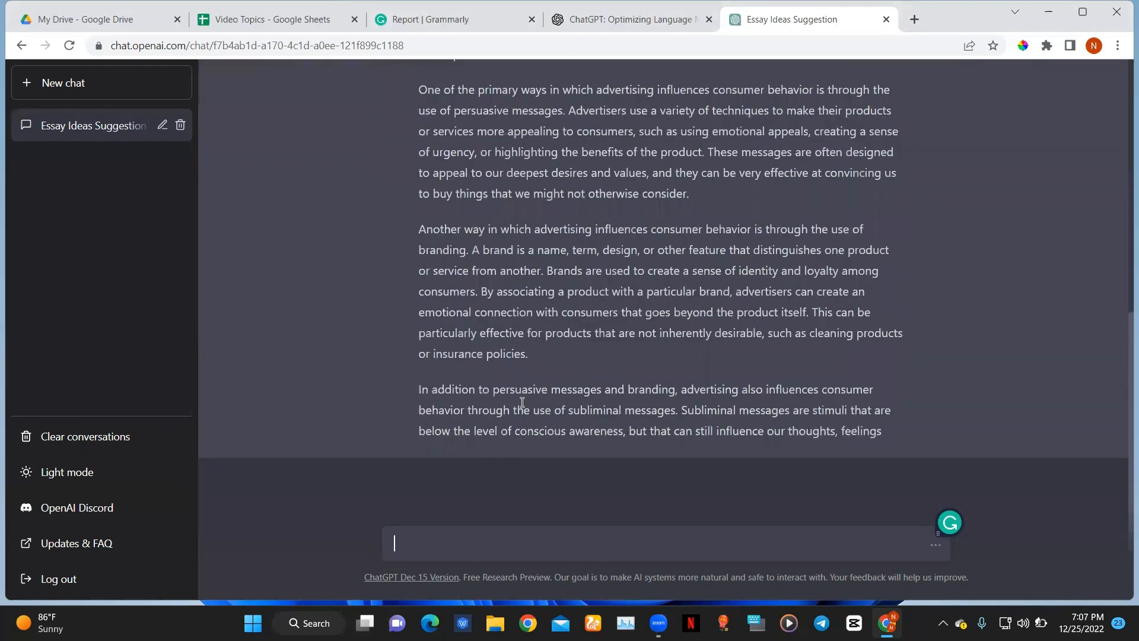
{"action": "scroll", "scroll_direction": "down", "scroll_amount": 3}
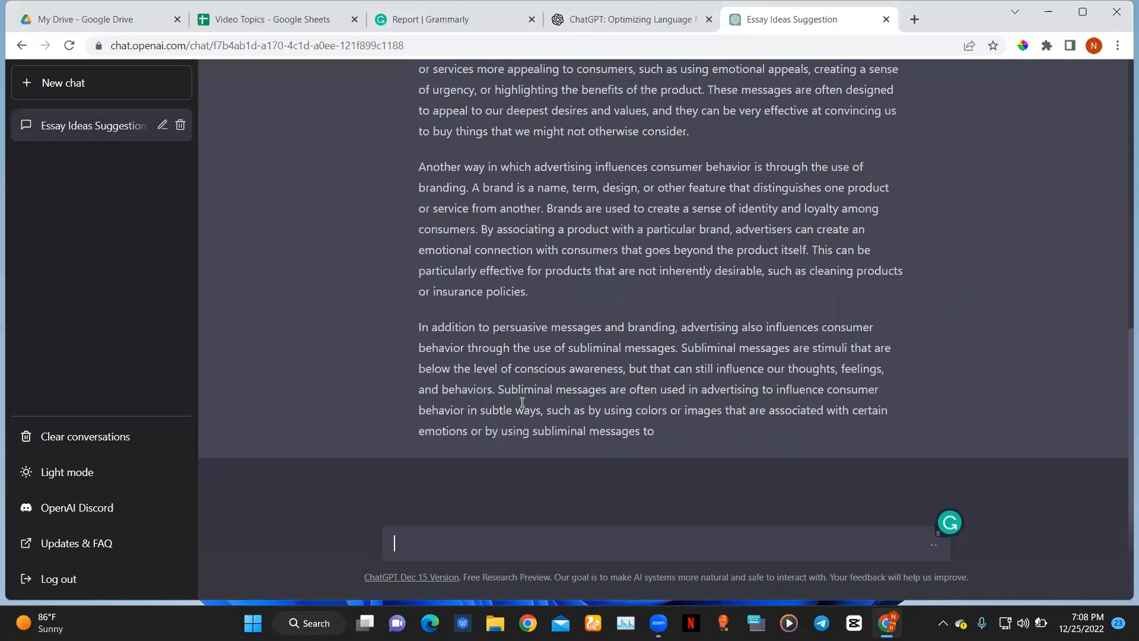
{"action": "scroll", "scroll_direction": "down", "scroll_amount": 3}
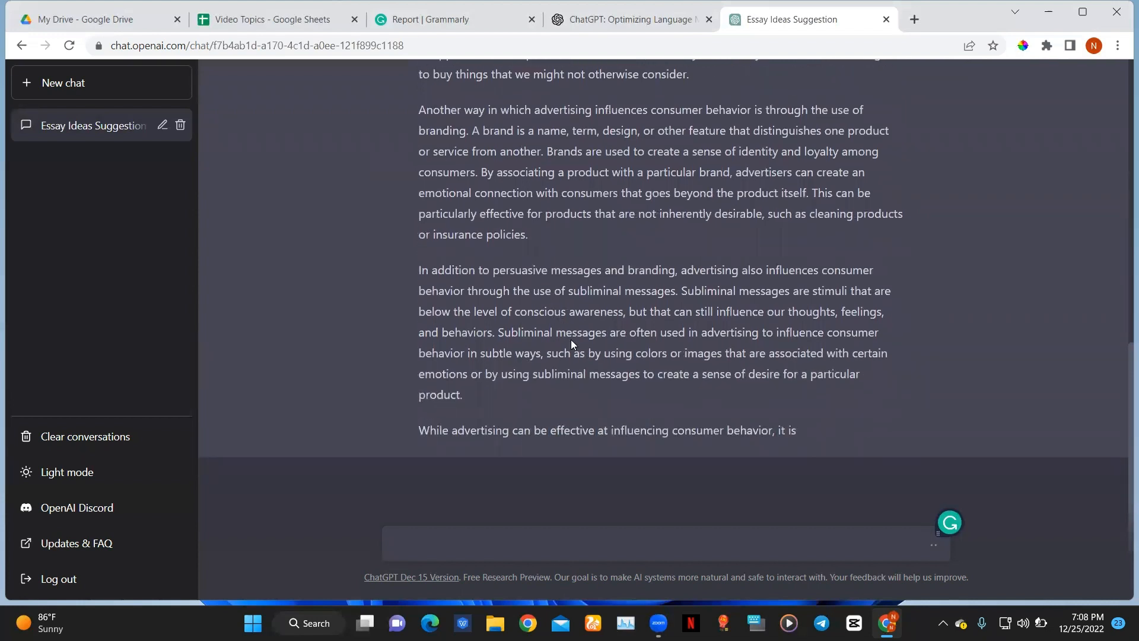
{"action": "scroll", "scroll_direction": "down", "scroll_amount": 3}
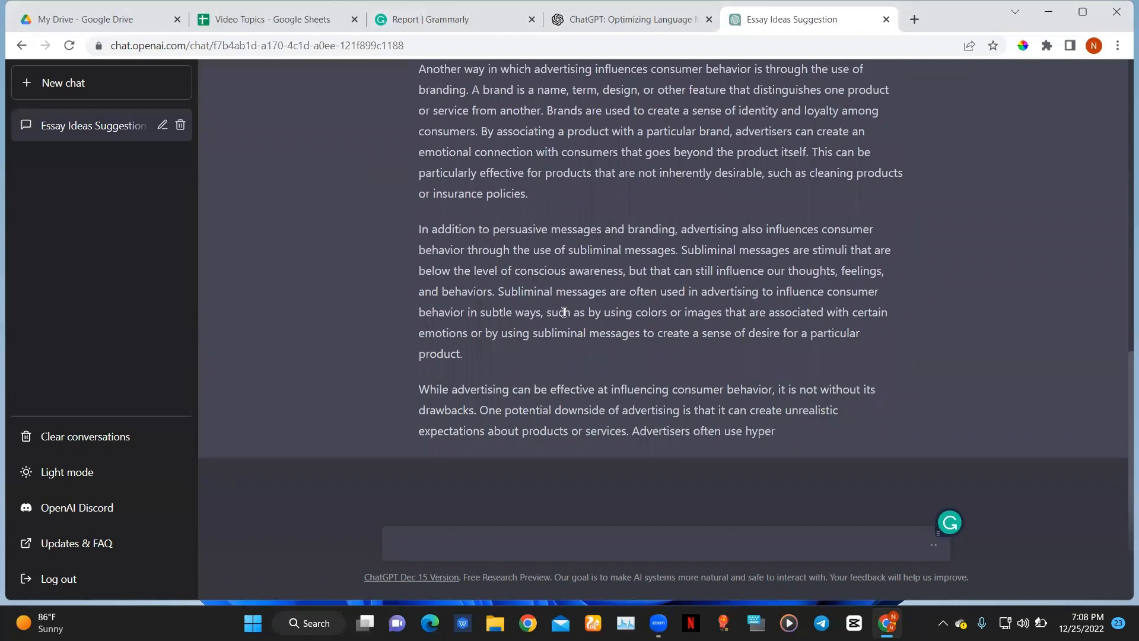
{"action": "scroll", "scroll_direction": "up", "scroll_amount": 3}
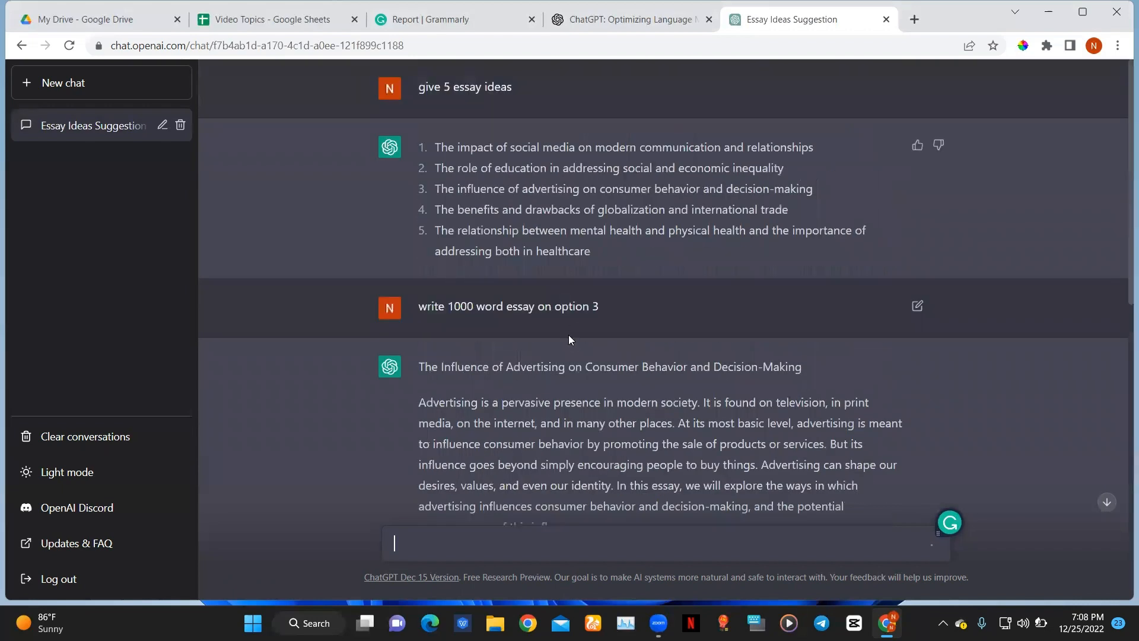
{"action": "scroll", "scroll_direction": "down", "scroll_amount": 3}
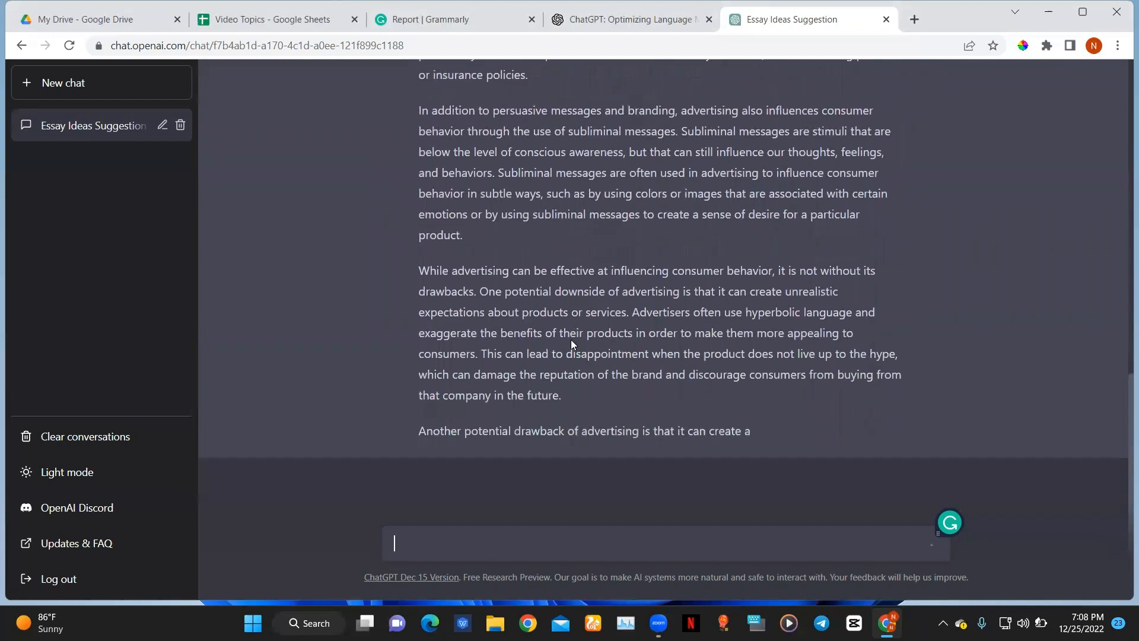
{"action": "scroll", "scroll_direction": "down", "scroll_amount": 3}
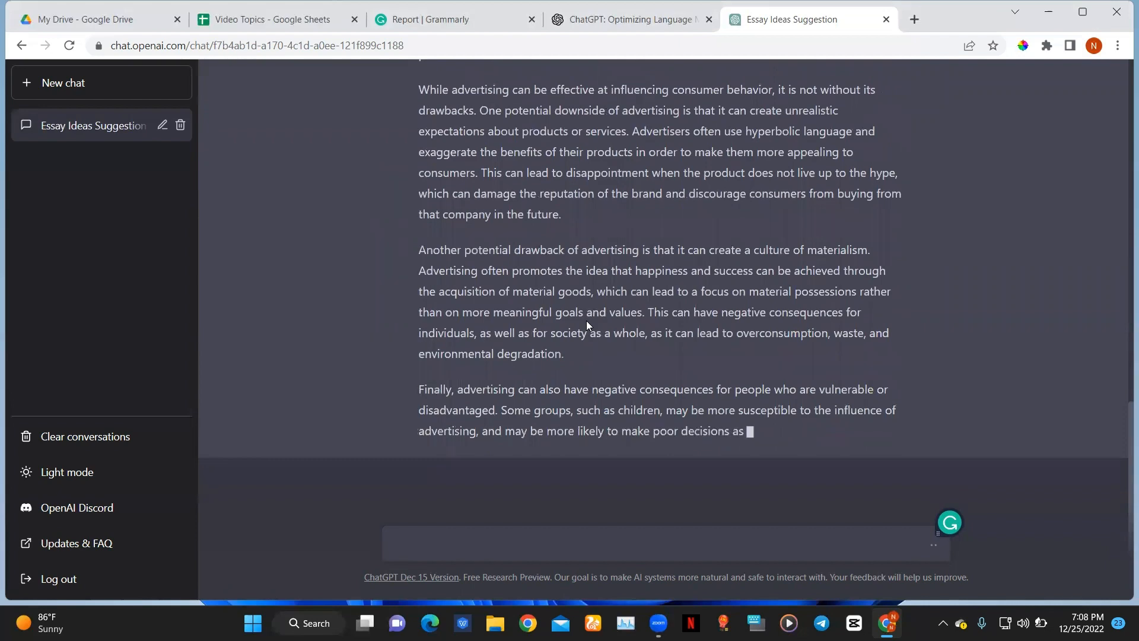
{"action": "scroll", "scroll_direction": "up", "scroll_amount": 3}
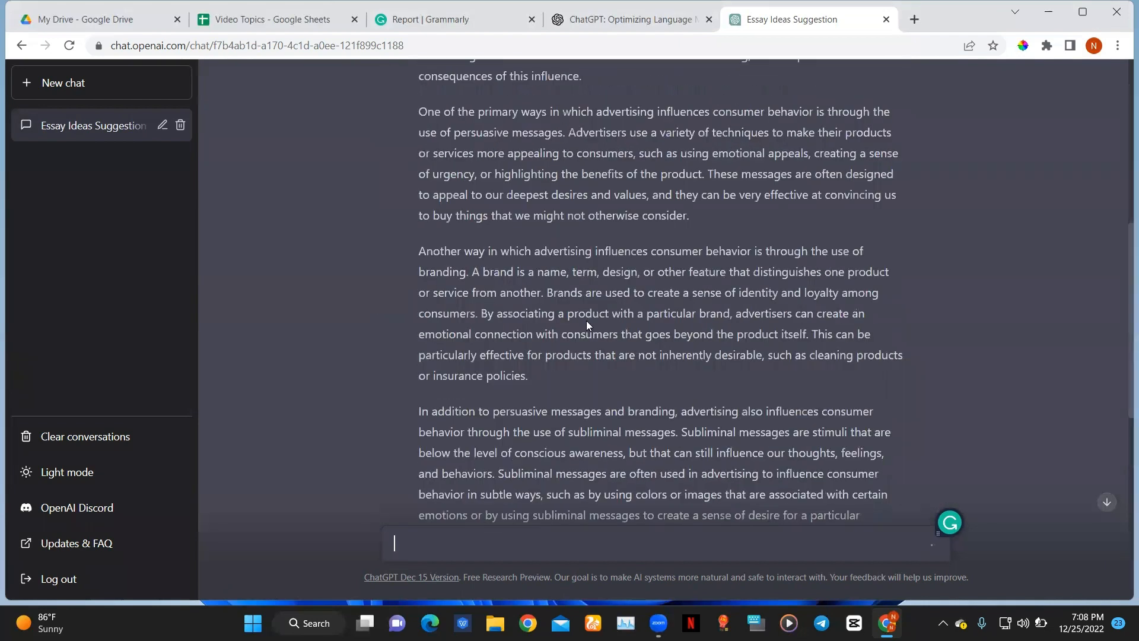
{"action": "scroll", "scroll_direction": "down", "scroll_amount": 3}
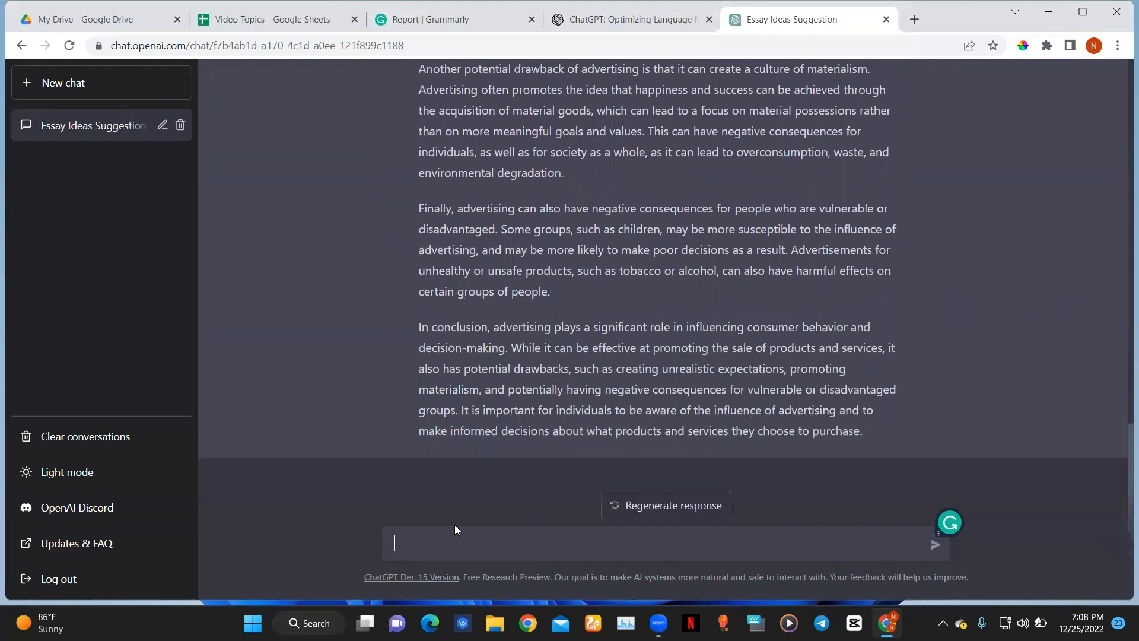
{"action": "scroll", "scroll_direction": "up", "scroll_amount": 3}
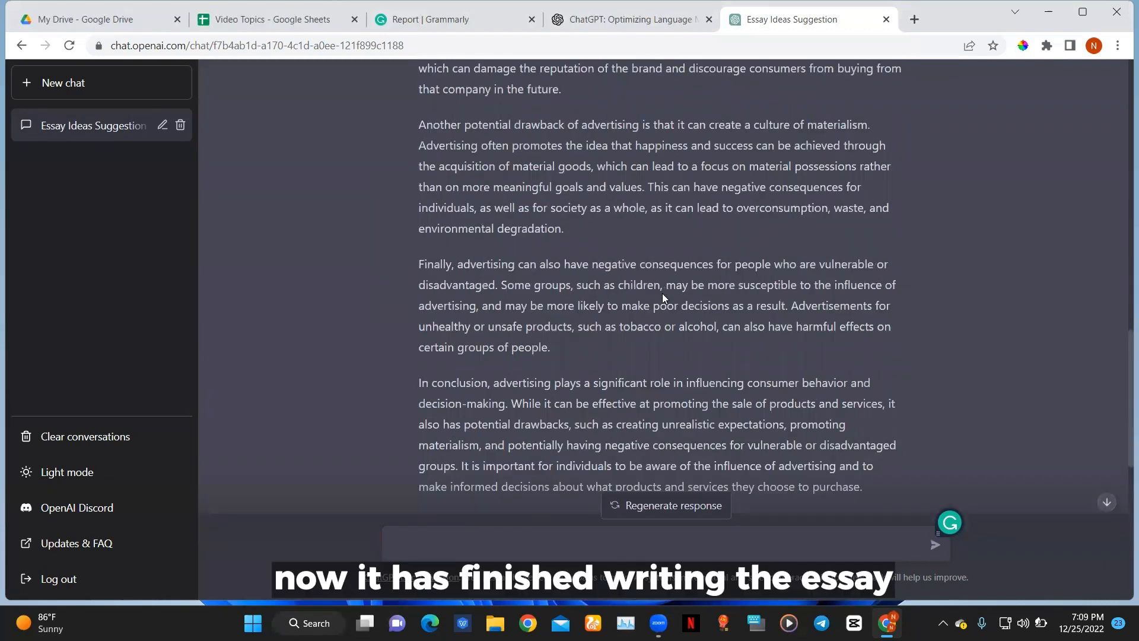
{"action": "scroll", "scroll_direction": "up", "scroll_amount": 3}
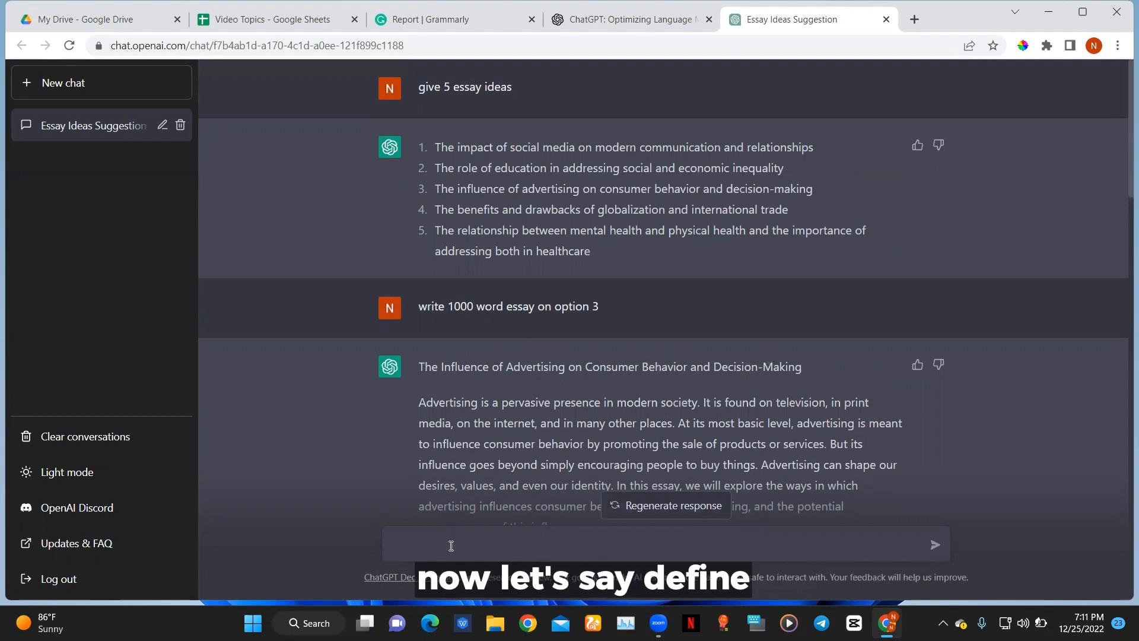
Send 'define advertising' with the spelling corrected and read the definition.
{"action": "type", "text": "def"}
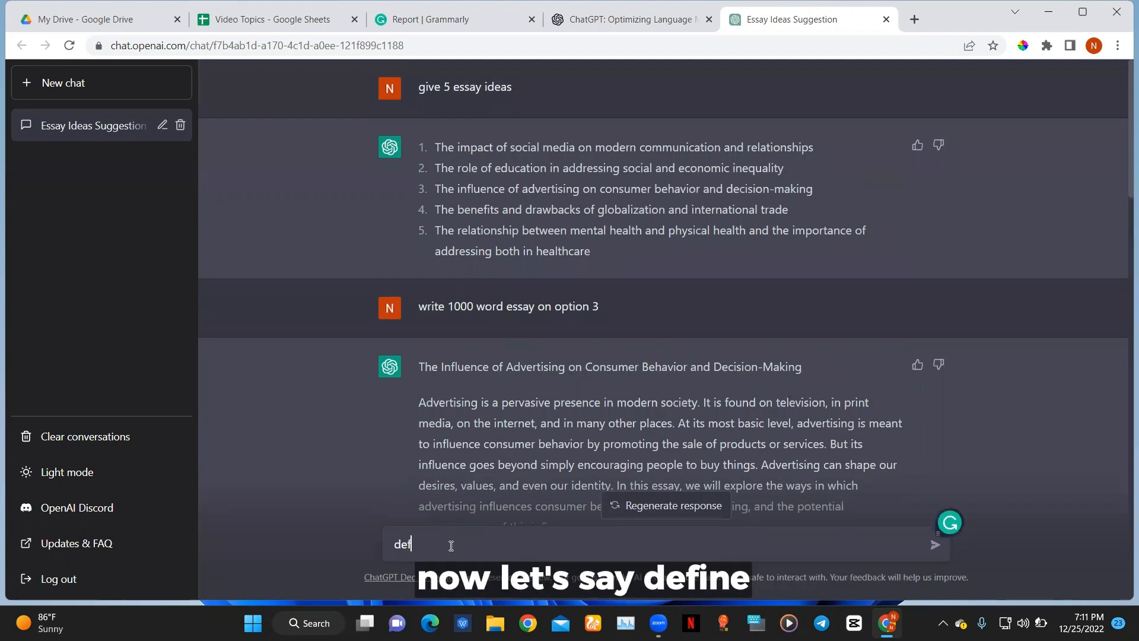
{"action": "type", "text": "in"}
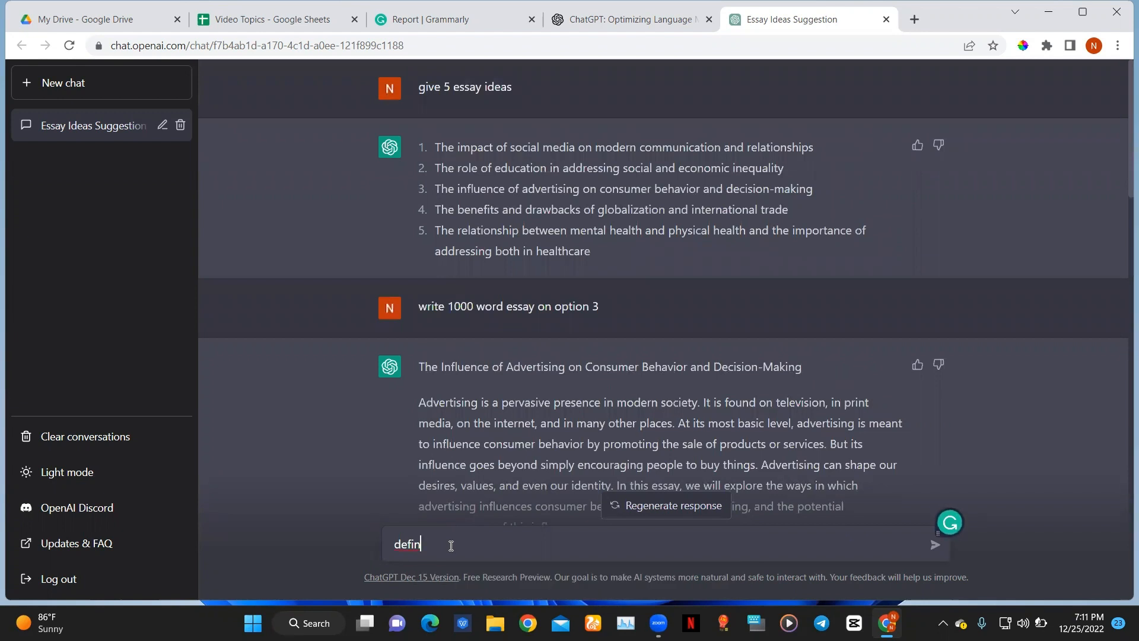
{"action": "type", "text": "e"}
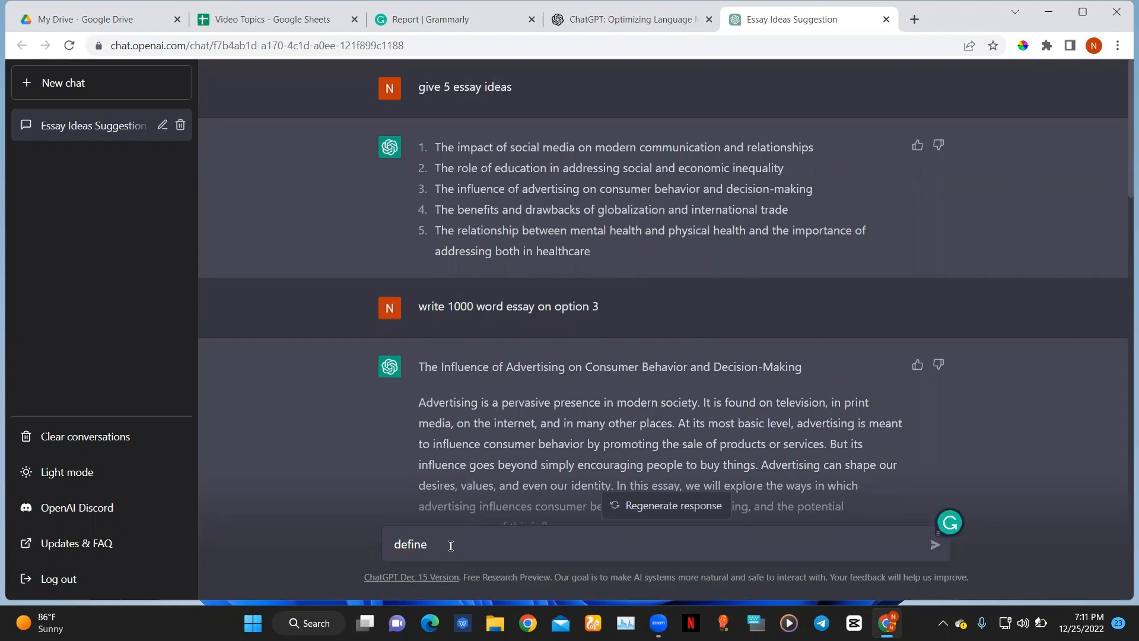
{"action": "type", "text": "ade"}
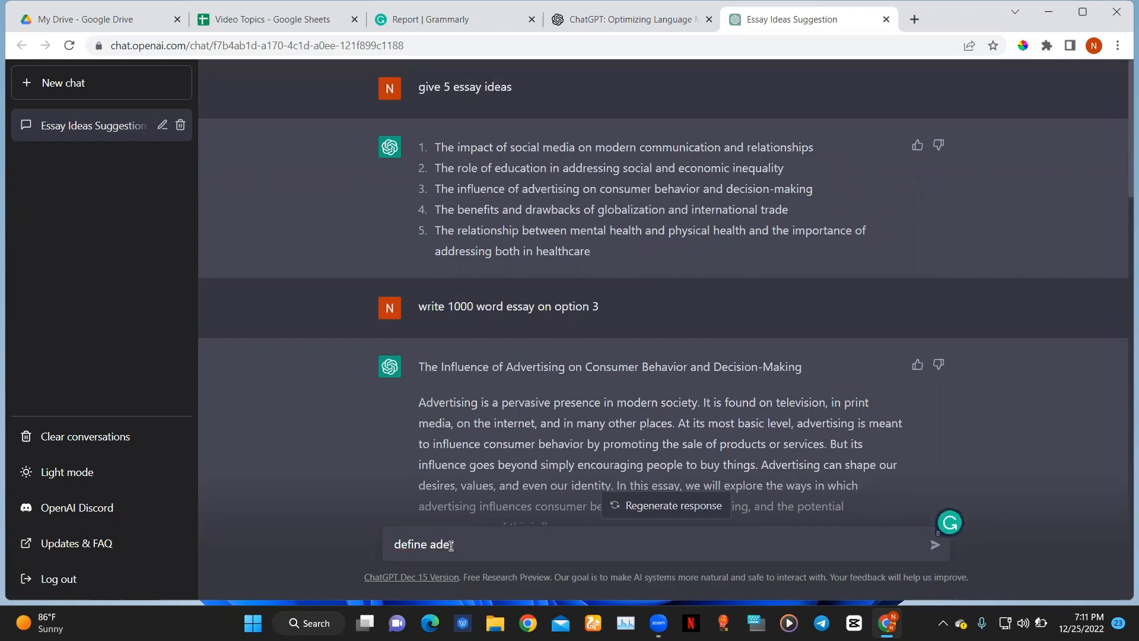
{"action": "type", "text": "rtisi"}
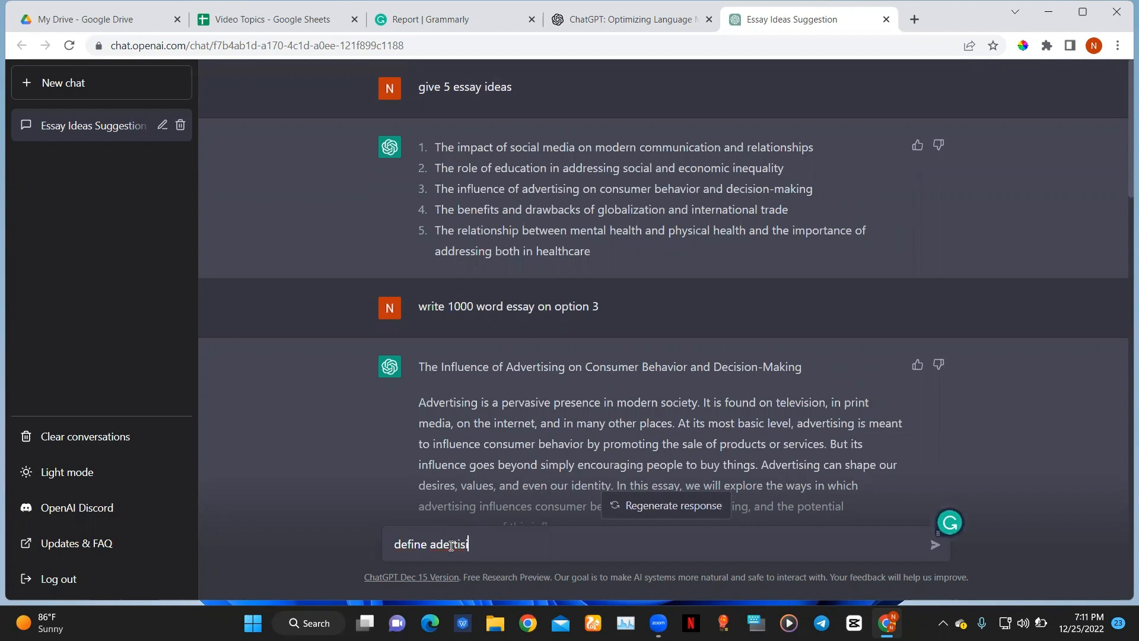
{"action": "type", "text": "advertising"}
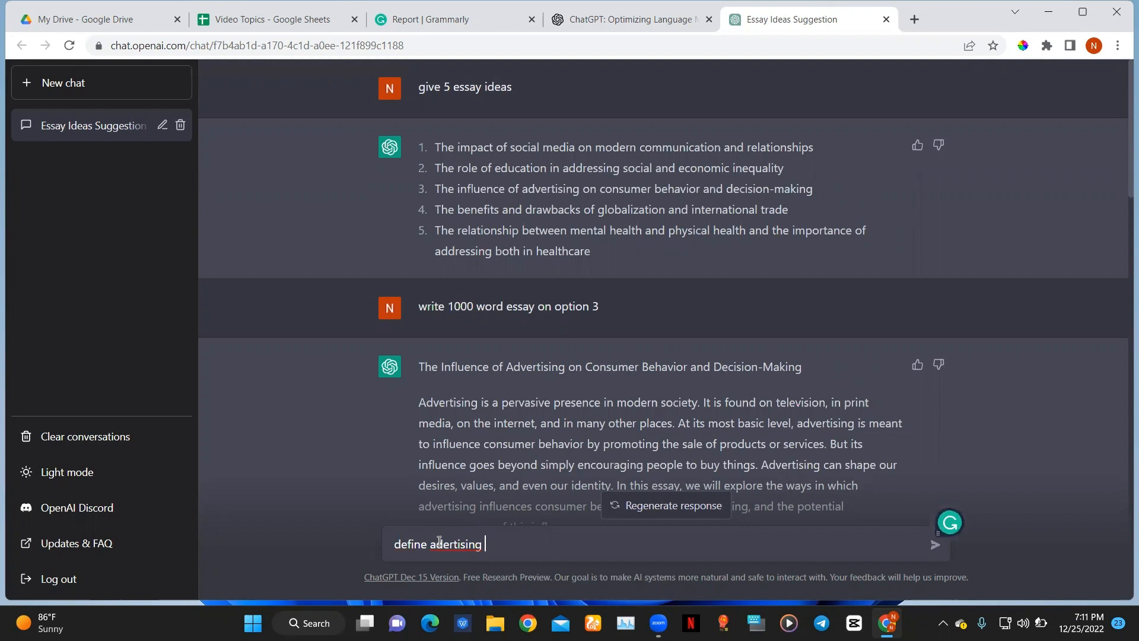
{"action": "right_click", "coordinate": [439, 543]}
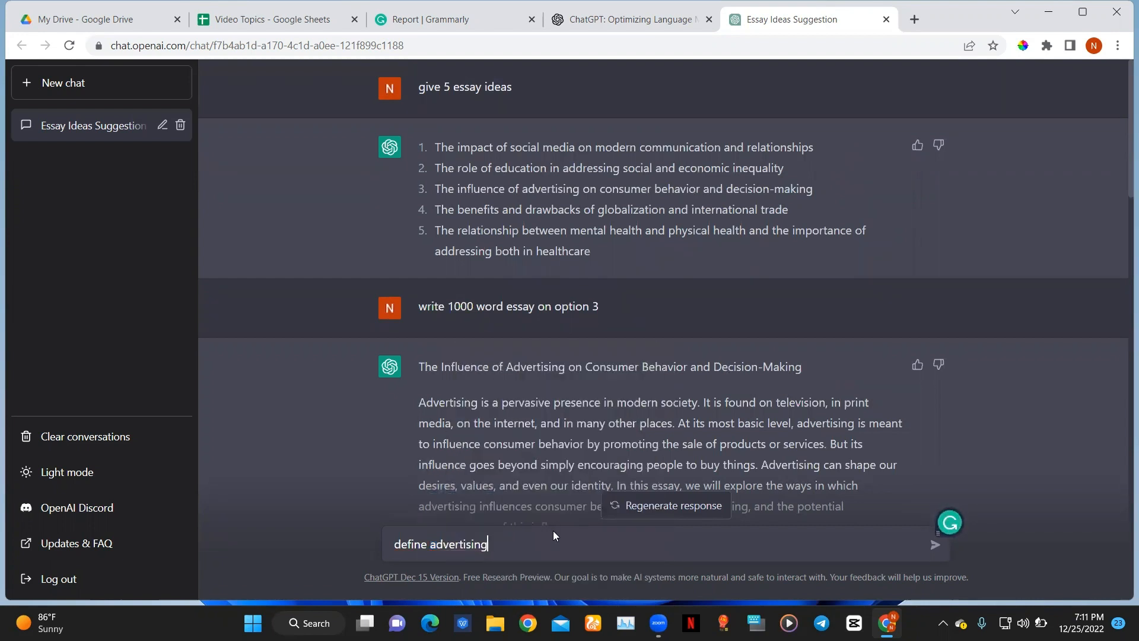
{"action": "key", "text": "Return"}
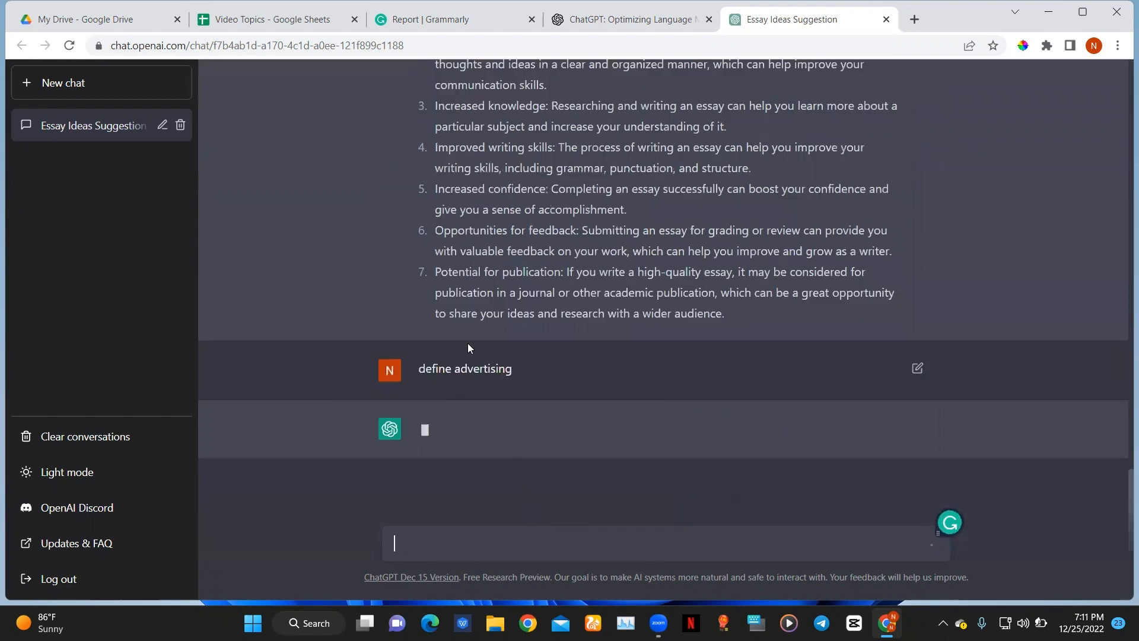
{"action": "scroll", "scroll_direction": "up", "scroll_amount": 3}
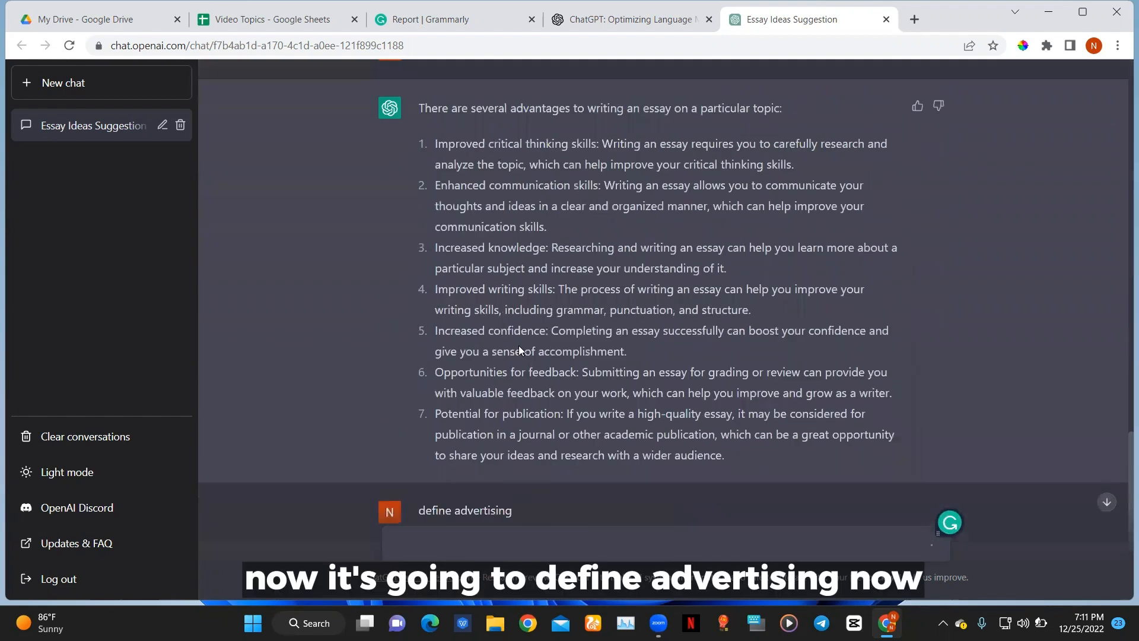
{"action": "scroll", "scroll_direction": "up", "scroll_amount": 3}
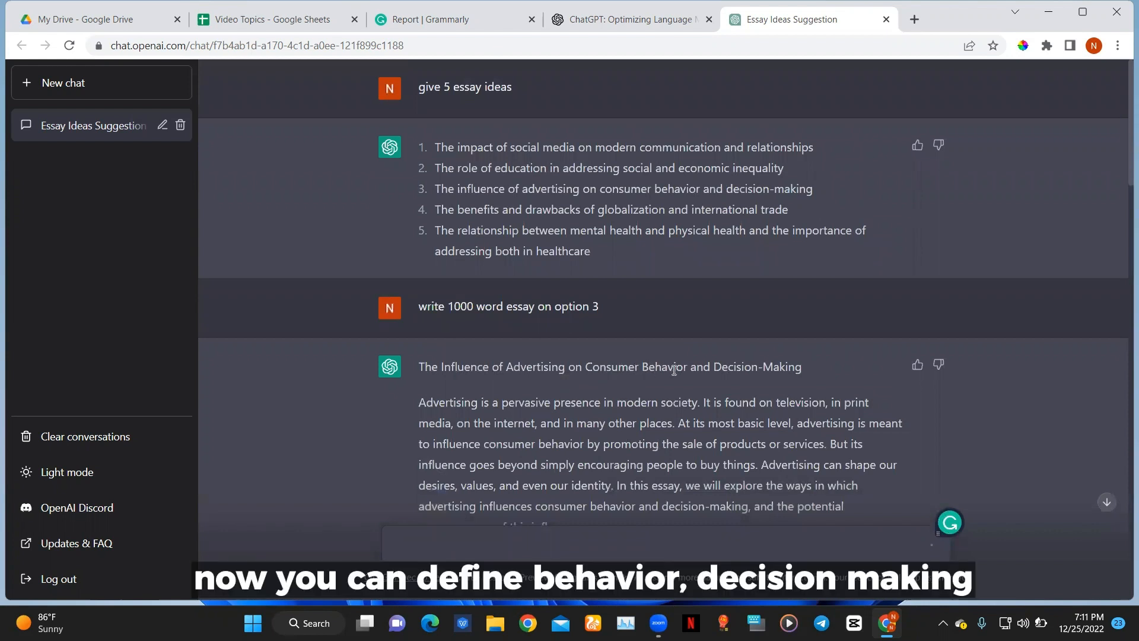
{"action": "mouse_move", "coordinate": [833, 392]}
{"action": "type", "text": "define de"}
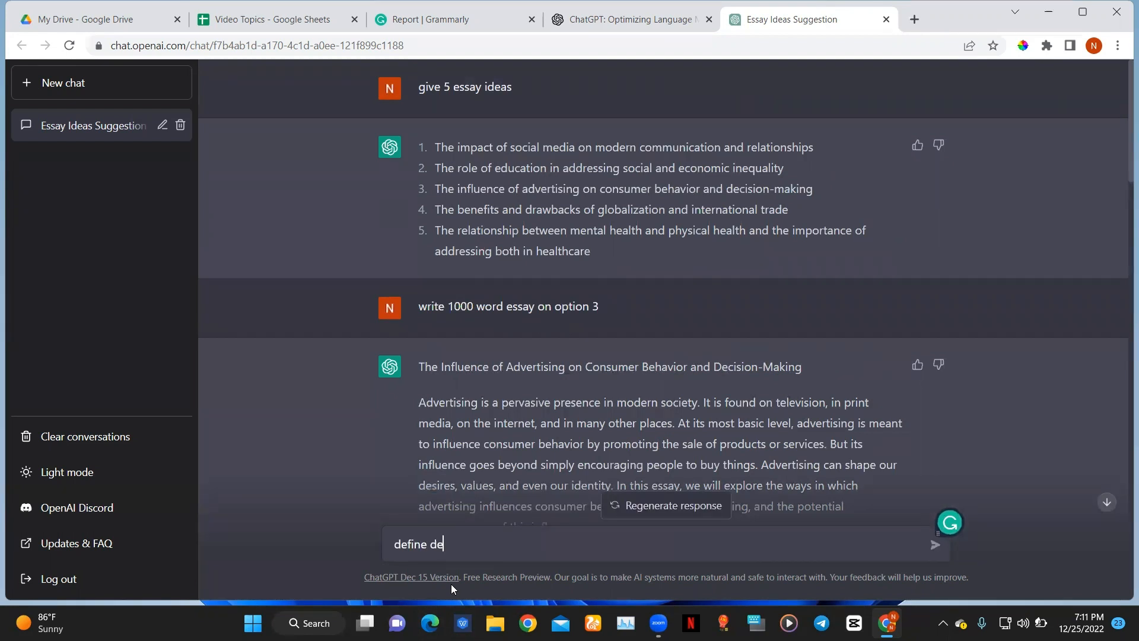
Send 'define decision making' and view the returned definition.
{"action": "type", "text": "s"}
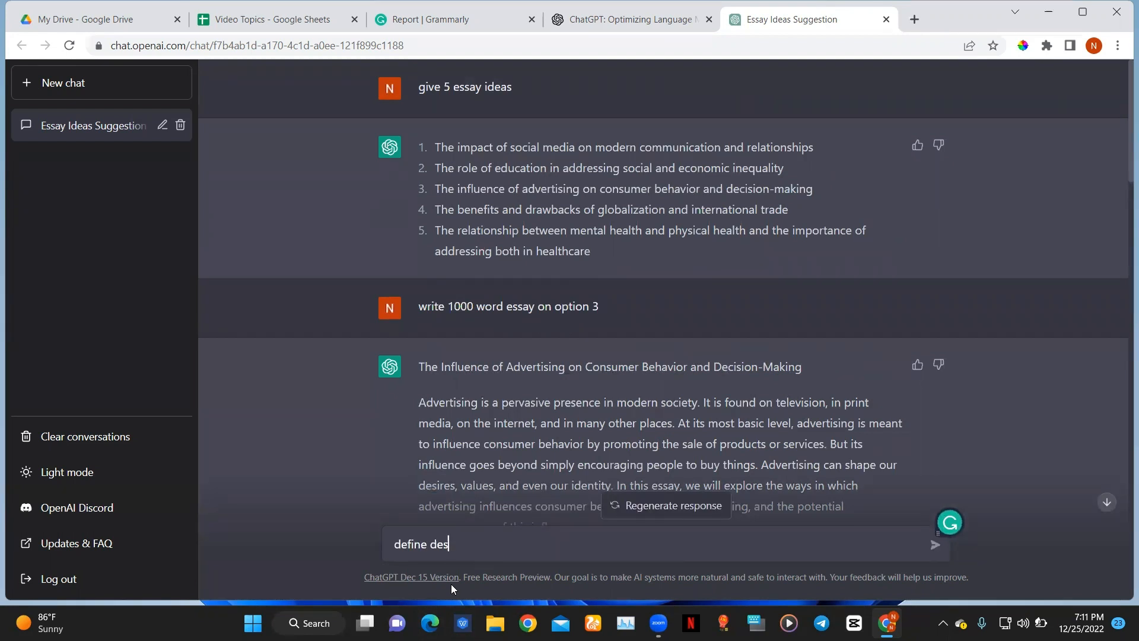
{"action": "type", "text": "ci"}
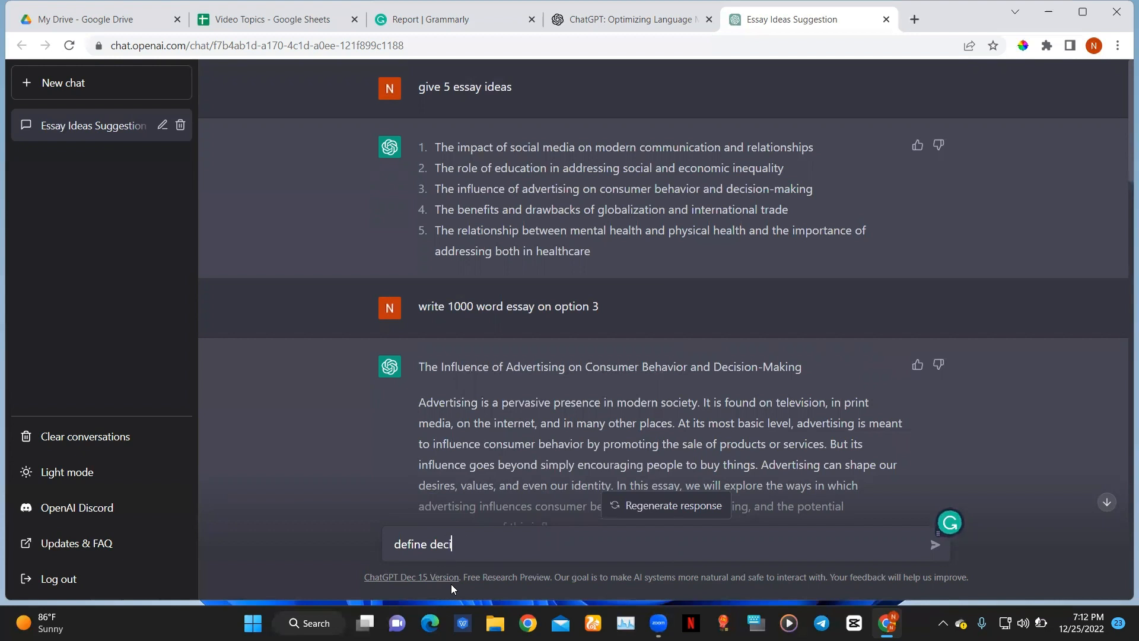
{"action": "type", "text": "sion"}
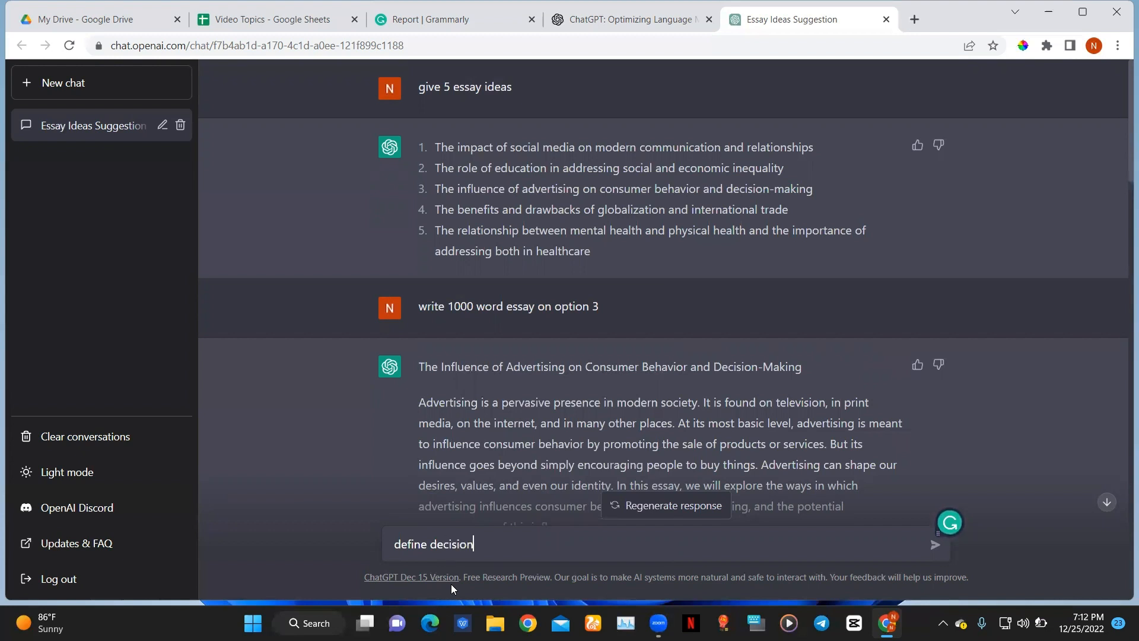
{"action": "type", "text": "making"}
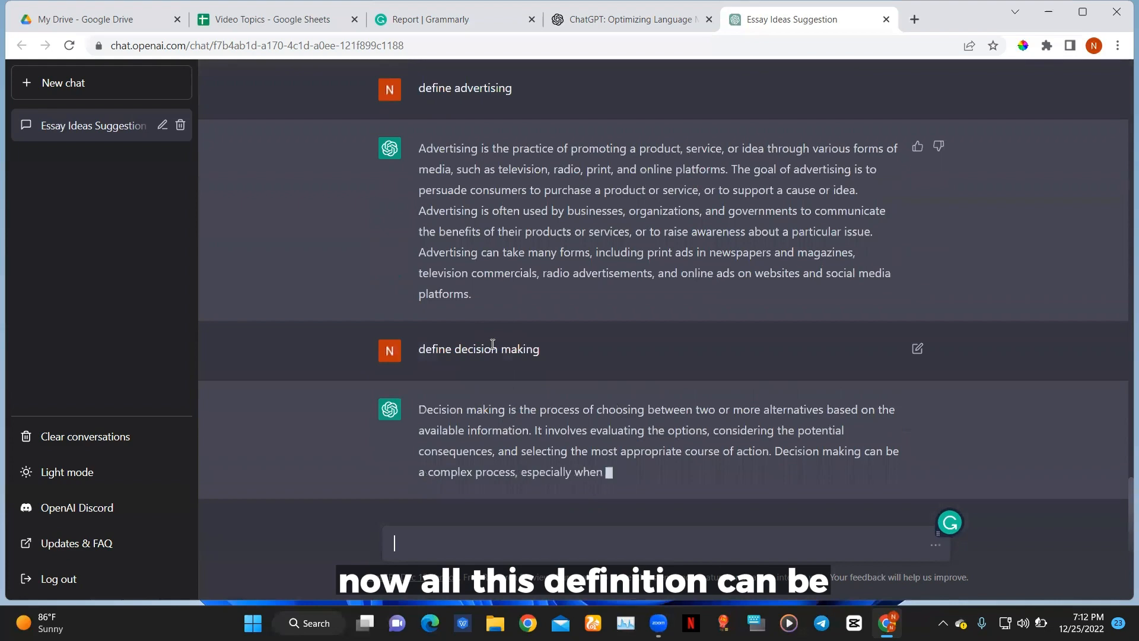
{"action": "scroll", "scroll_direction": "down", "scroll_amount": 3}
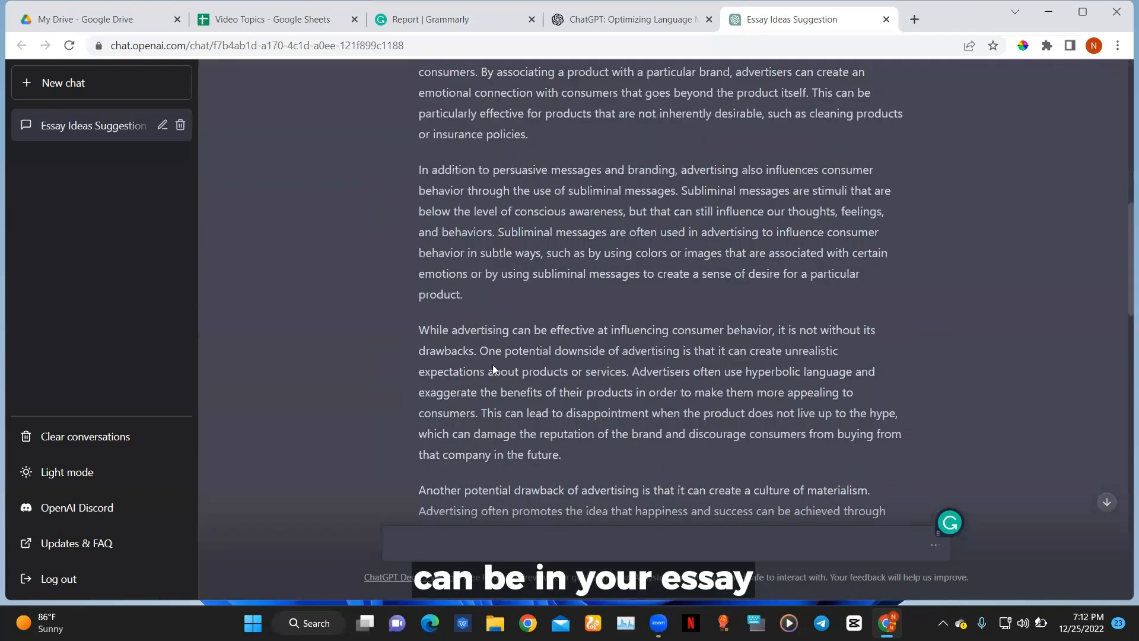
{"action": "scroll", "scroll_direction": "up", "scroll_amount": 3}
{"action": "type", "text": "5 k"}
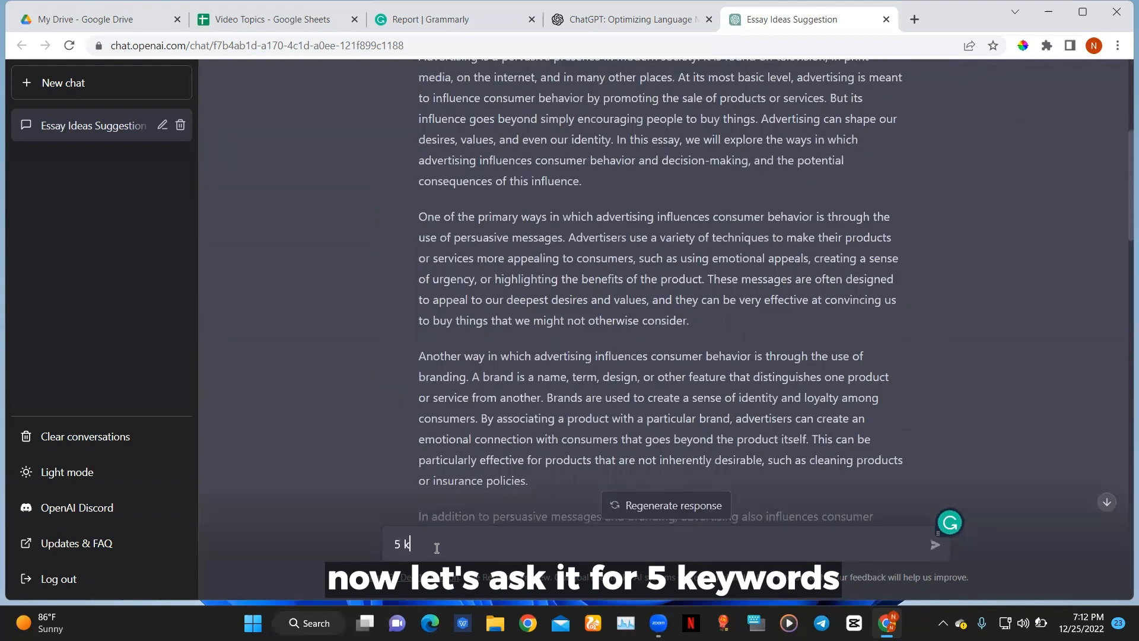
Ask '5 keywords in the essay written above' and view the five-keyword list.
{"action": "type", "text": "eywords"}
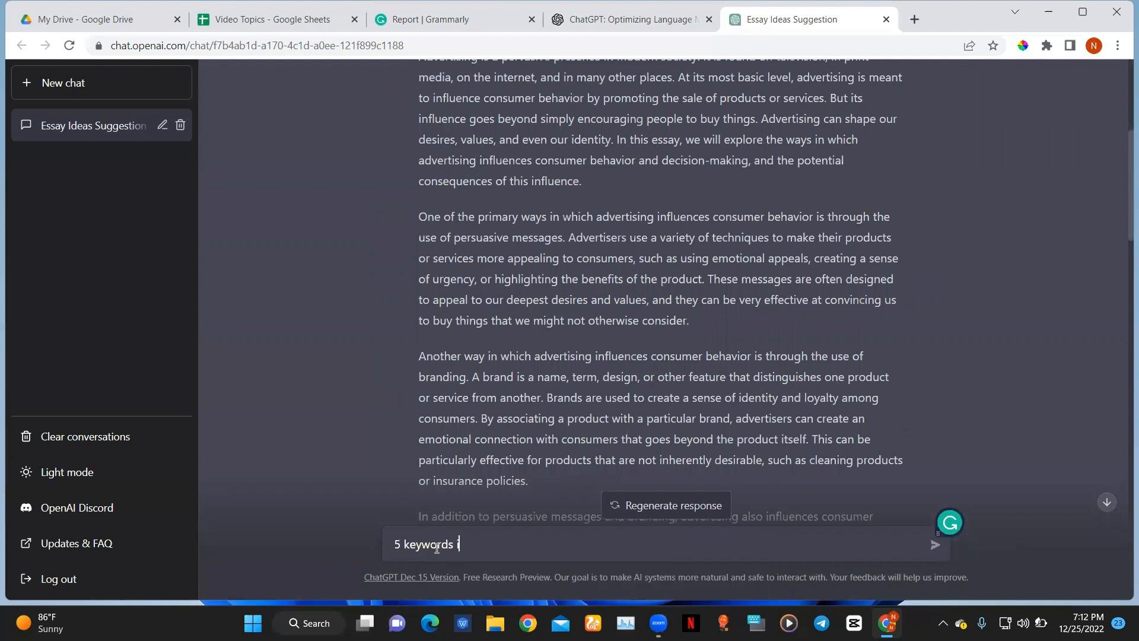
{"action": "type", "text": "n the"}
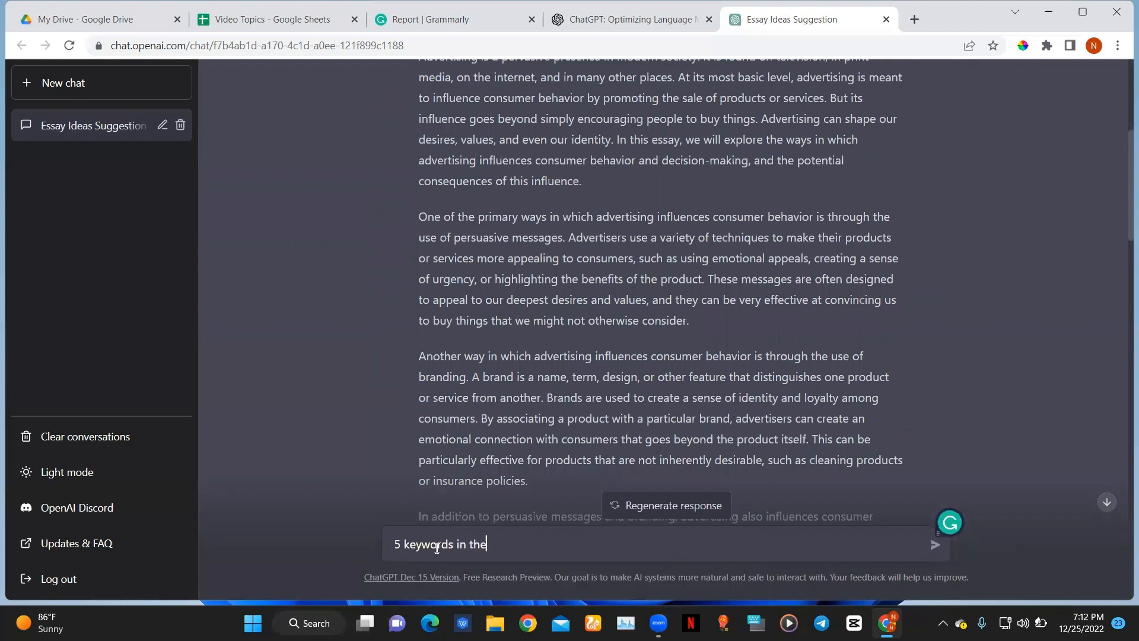
{"action": "type", "text": "e"}
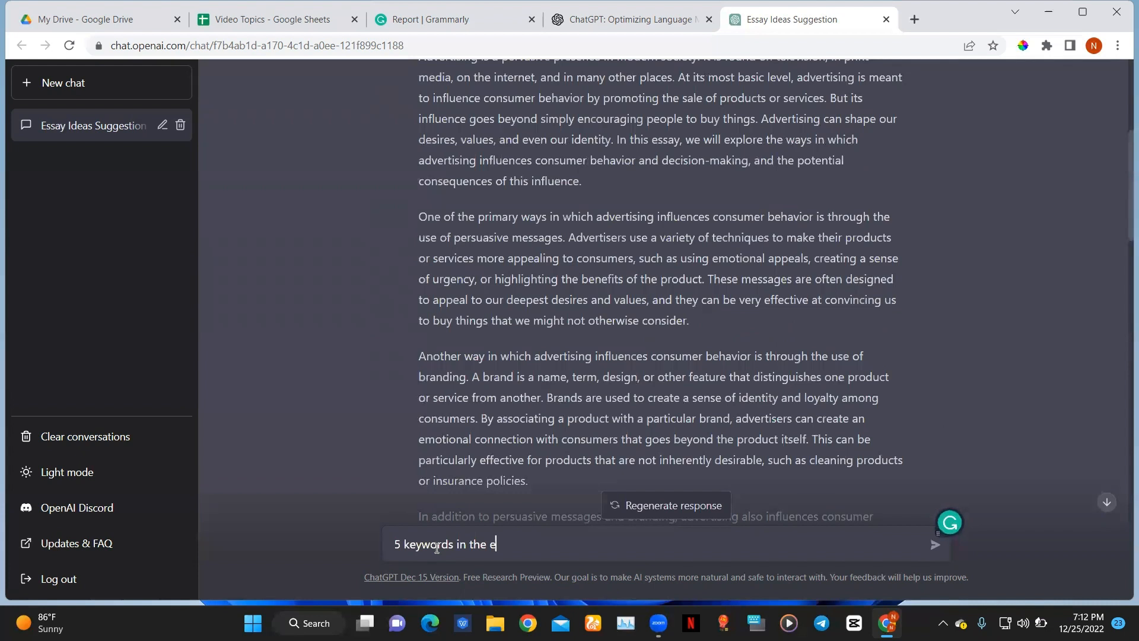
{"action": "type", "text": "ss"}
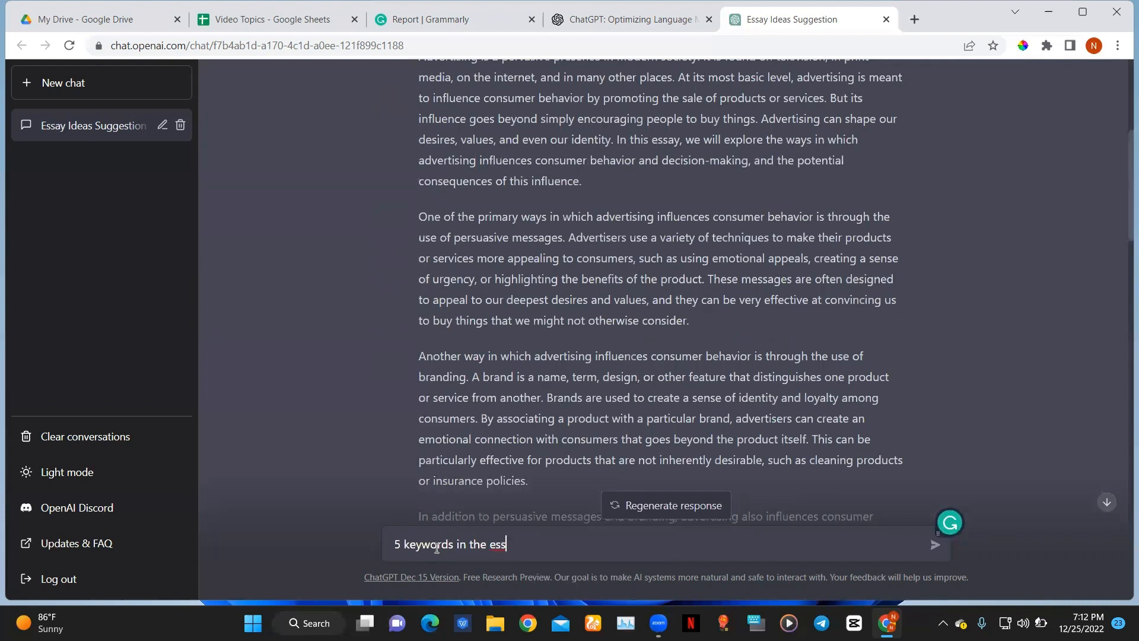
{"action": "type", "text": "ary"}
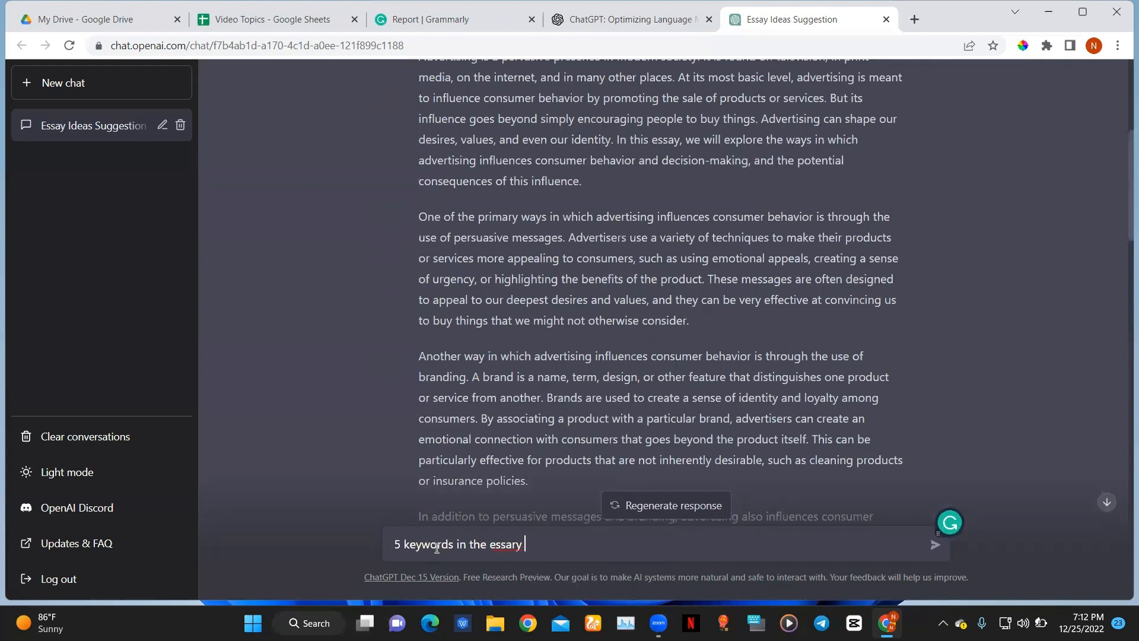
{"action": "type", "text": "wrrir"}
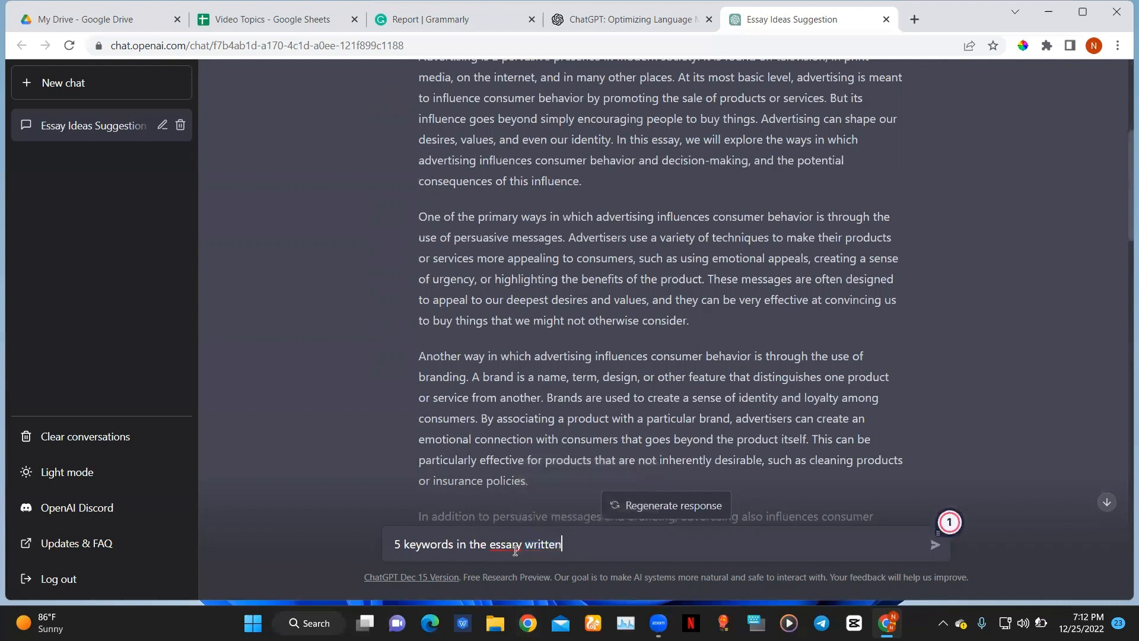
{"action": "right_click", "coordinate": [507, 543]}
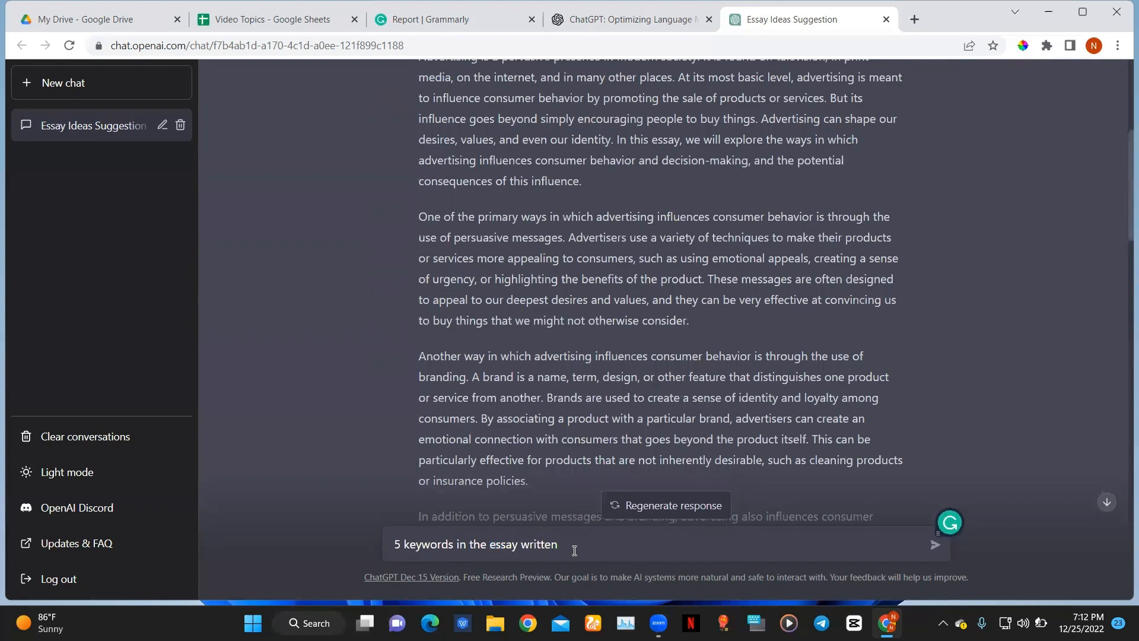
{"action": "type", "text": "above"}
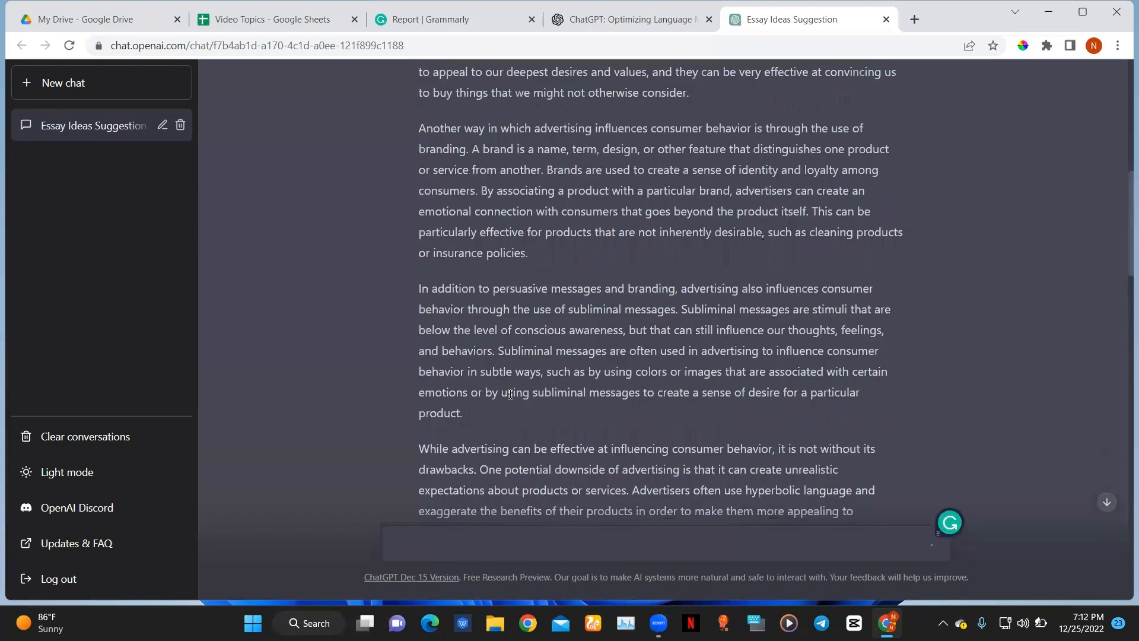
{"action": "scroll", "scroll_direction": "down", "scroll_amount": 3}
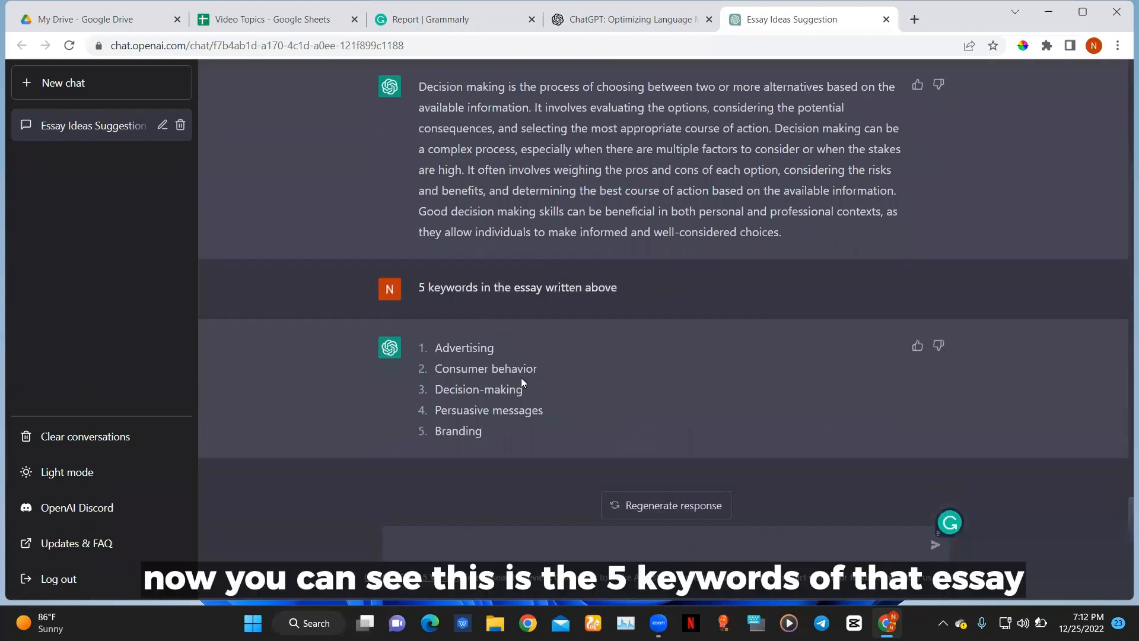
{"action": "scroll", "scroll_direction": "up", "scroll_amount": 3}
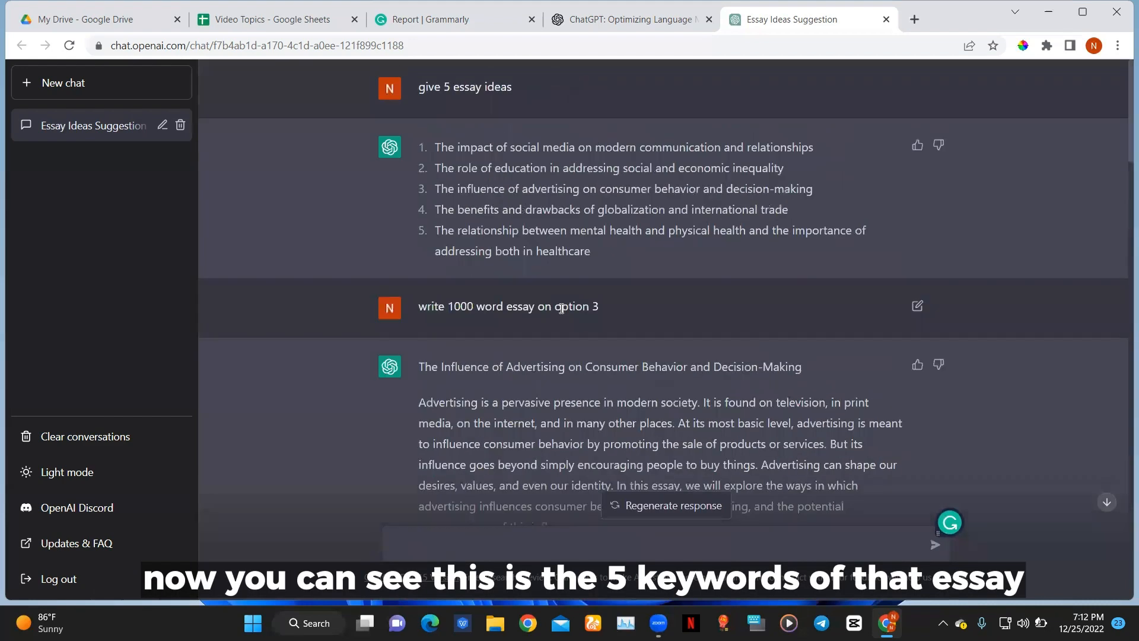
{"action": "scroll", "scroll_direction": "down", "scroll_amount": 3}
{"action": "type", "text": "advantages o"}
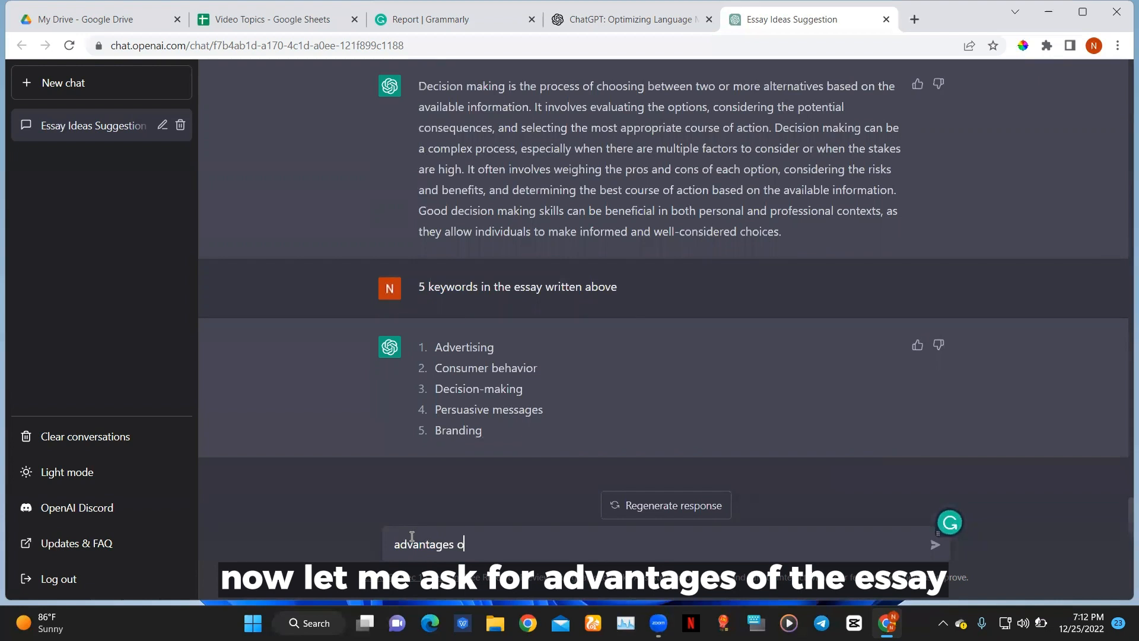
Send 'advantages of the essay written above' and start receiving the advantages list.
{"action": "type", "text": "f the"}
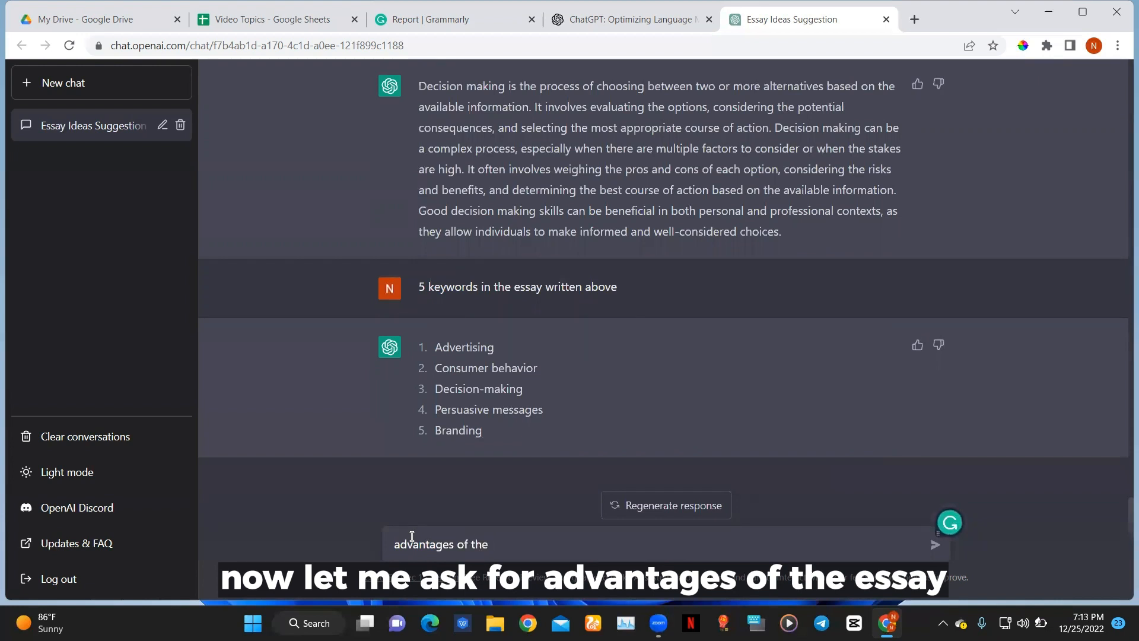
{"action": "type", "text": "essay"}
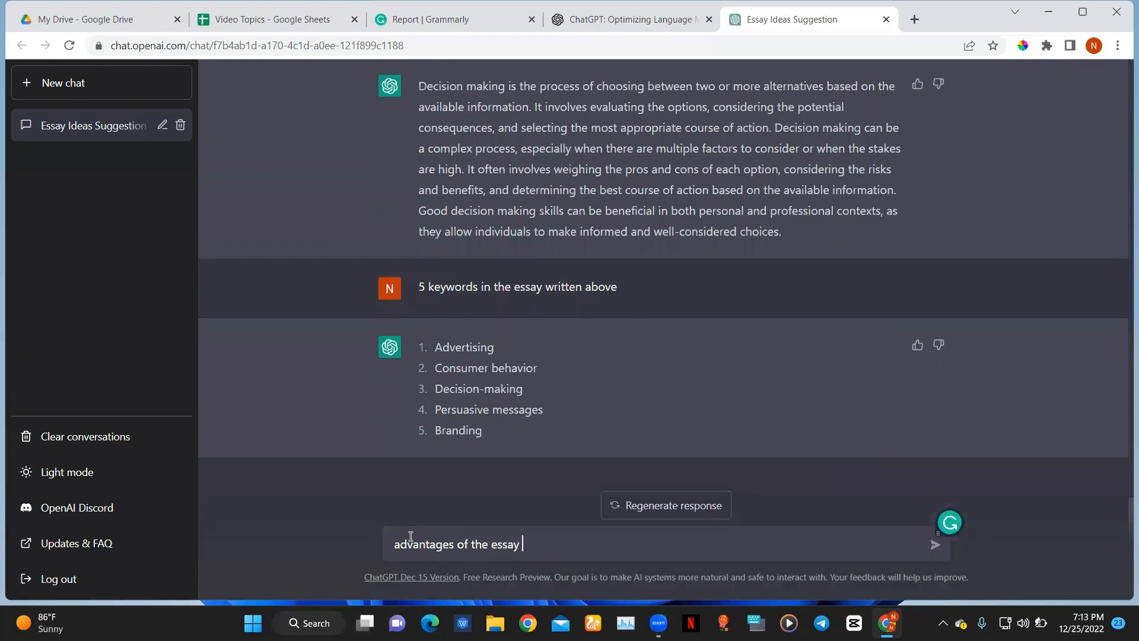
{"action": "type", "text": "w"}
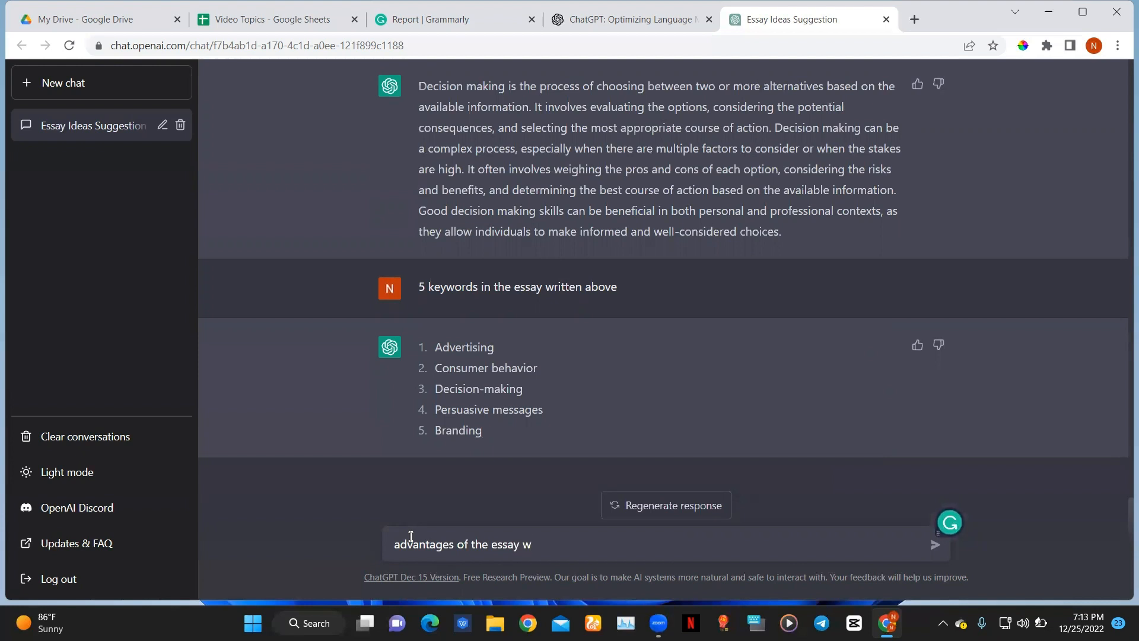
{"action": "type", "text": "rit"}
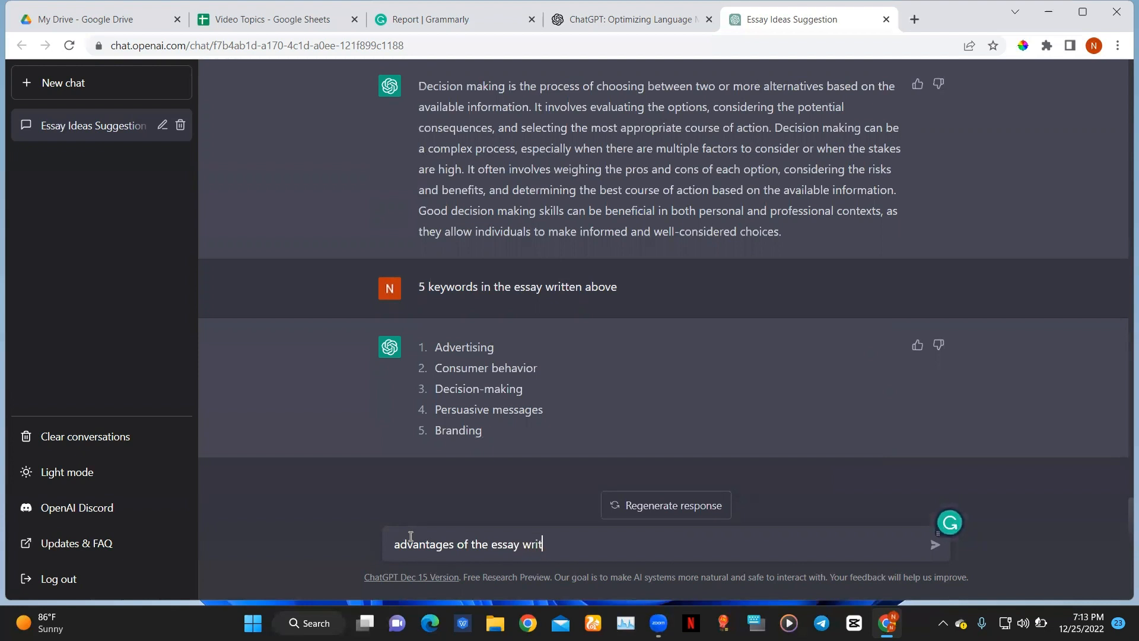
{"action": "type", "text": "ten abov"}
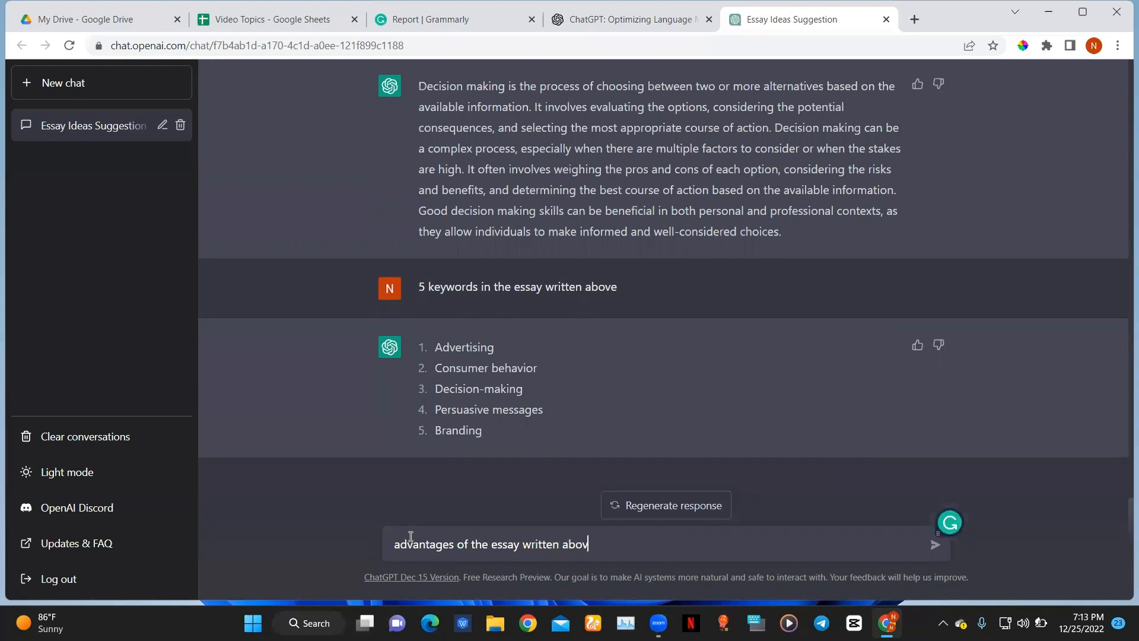
{"action": "left_click", "coordinate": [936, 543]}
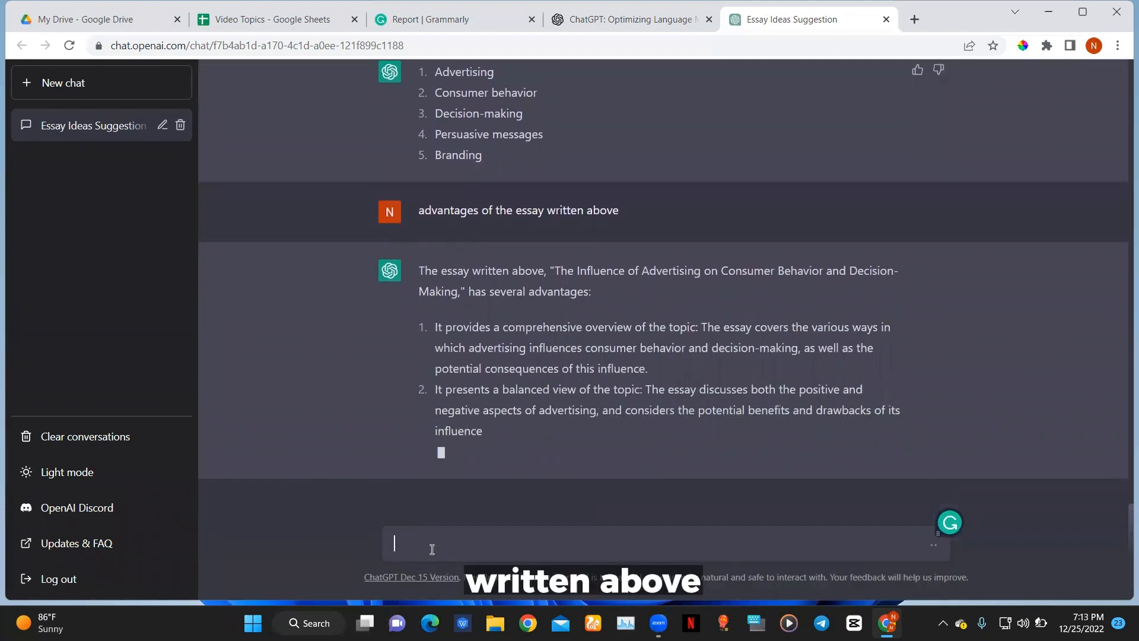
Send 'disadvantages of the essay wrriten above' and get the reply that none can be listed.
{"action": "type", "text": "dis"}
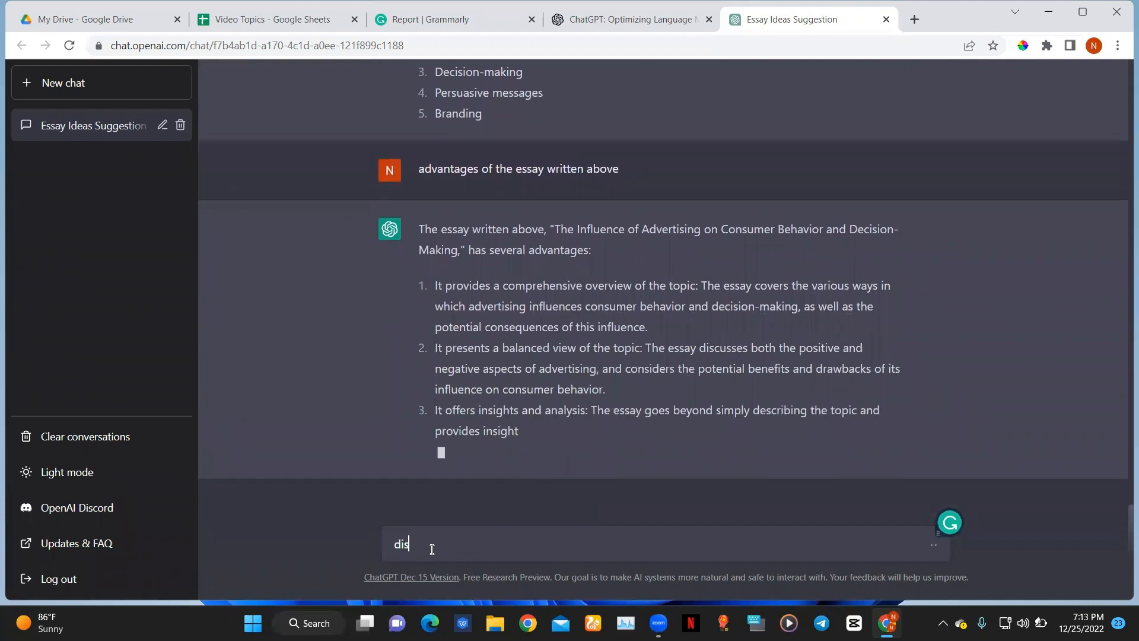
{"action": "type", "text": "advan"}
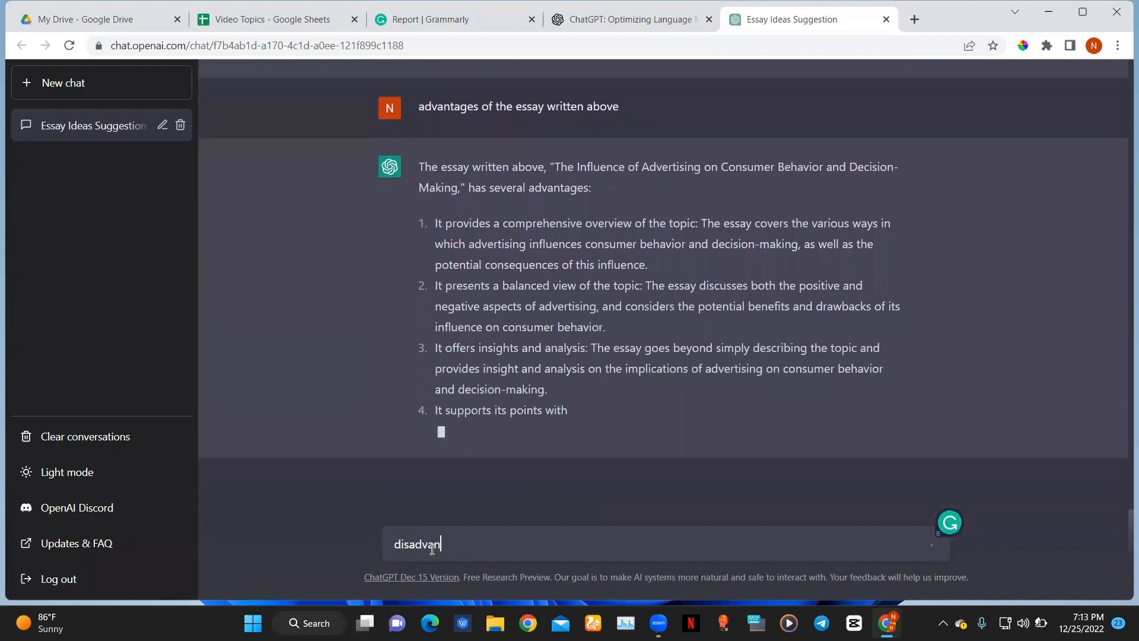
{"action": "type", "text": "tages o"}
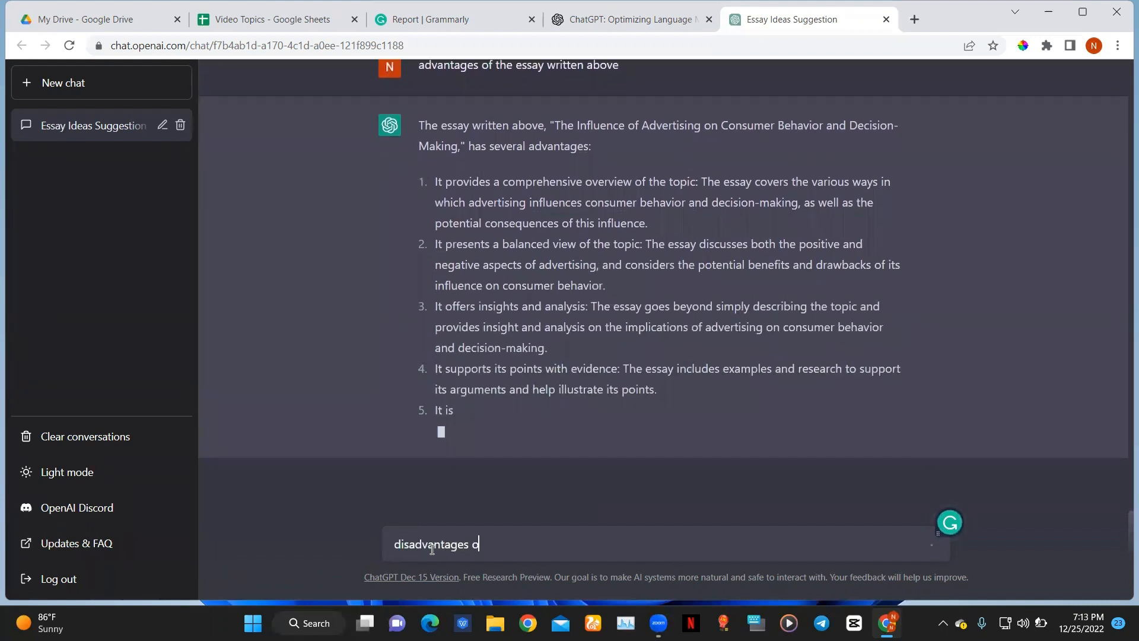
{"action": "type", "text": "f t"}
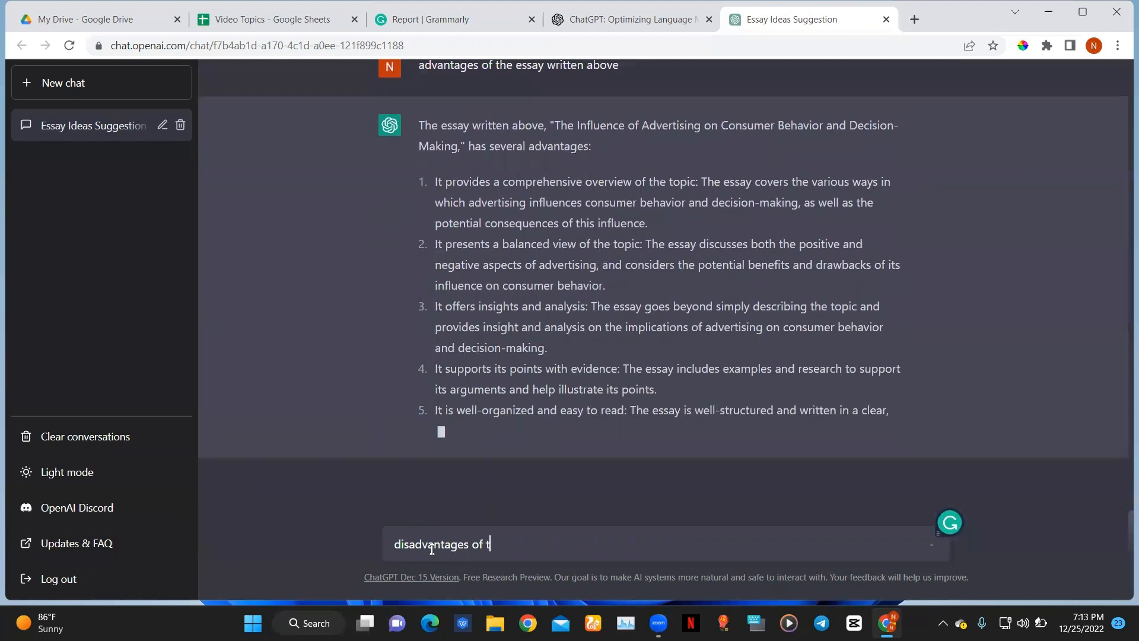
{"action": "type", "text": "he essa"}
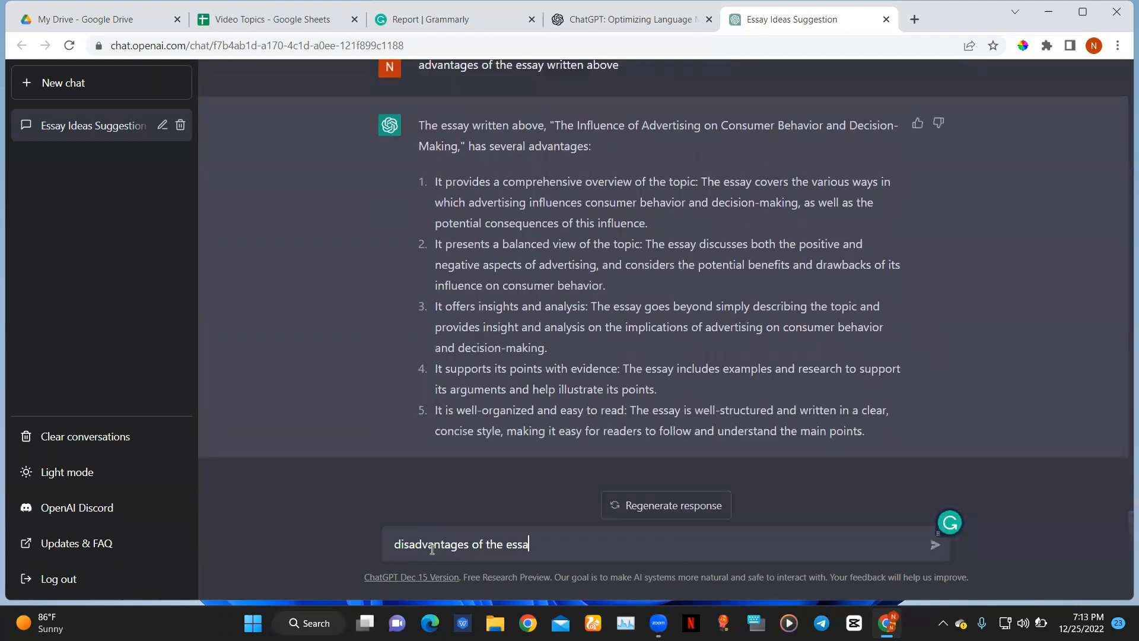
{"action": "type", "text": "writ"}
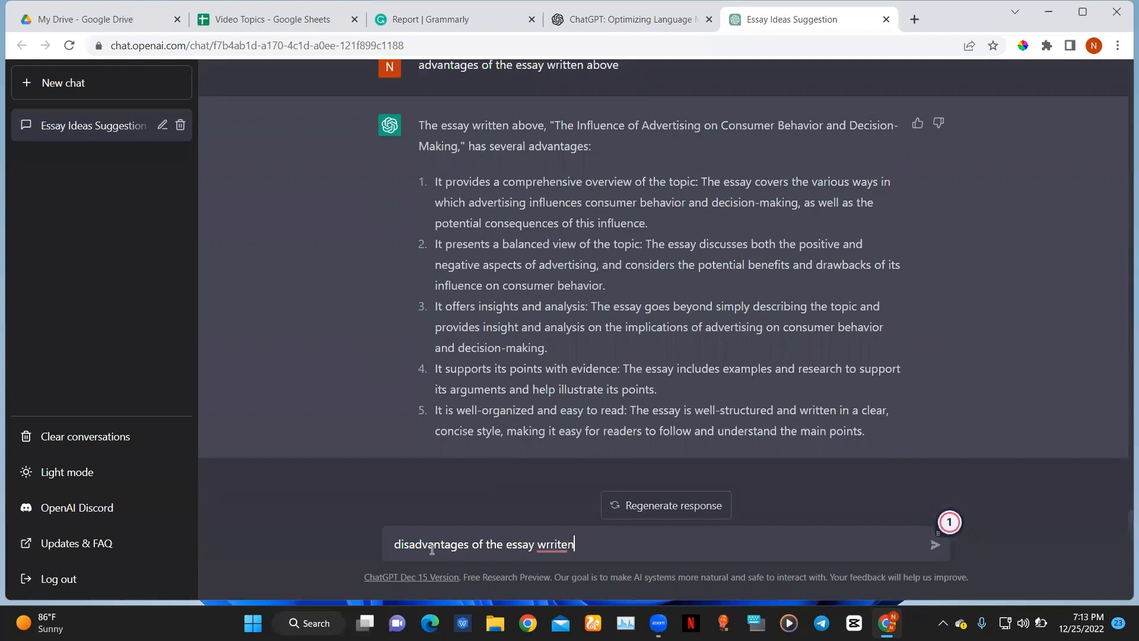
{"action": "type", "text": "above"}
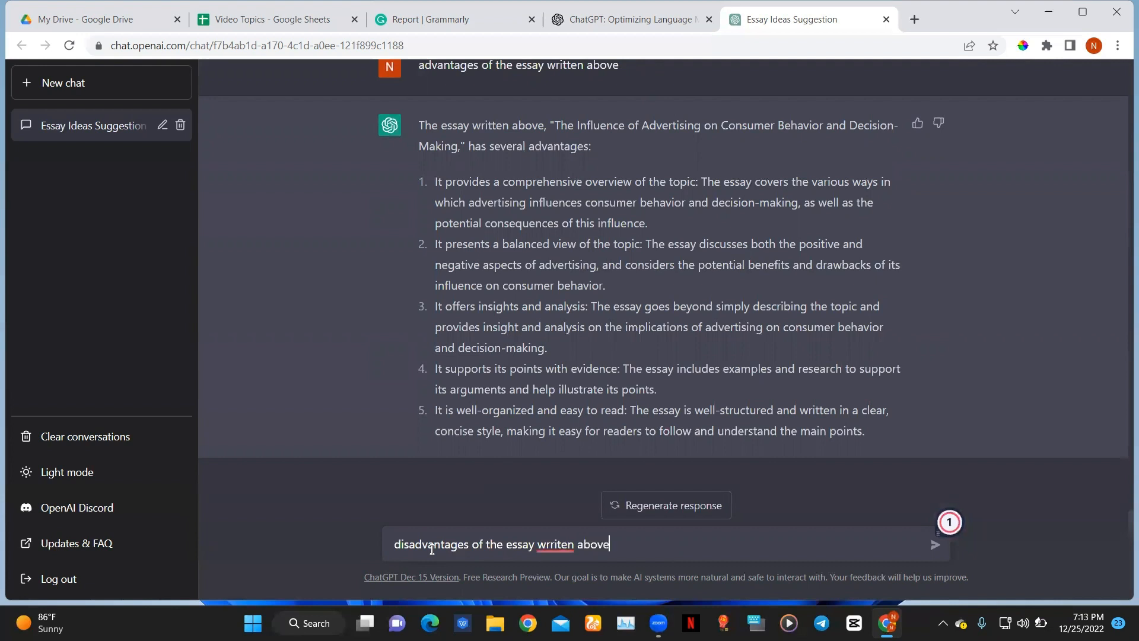
{"action": "left_click", "coordinate": [936, 544]}
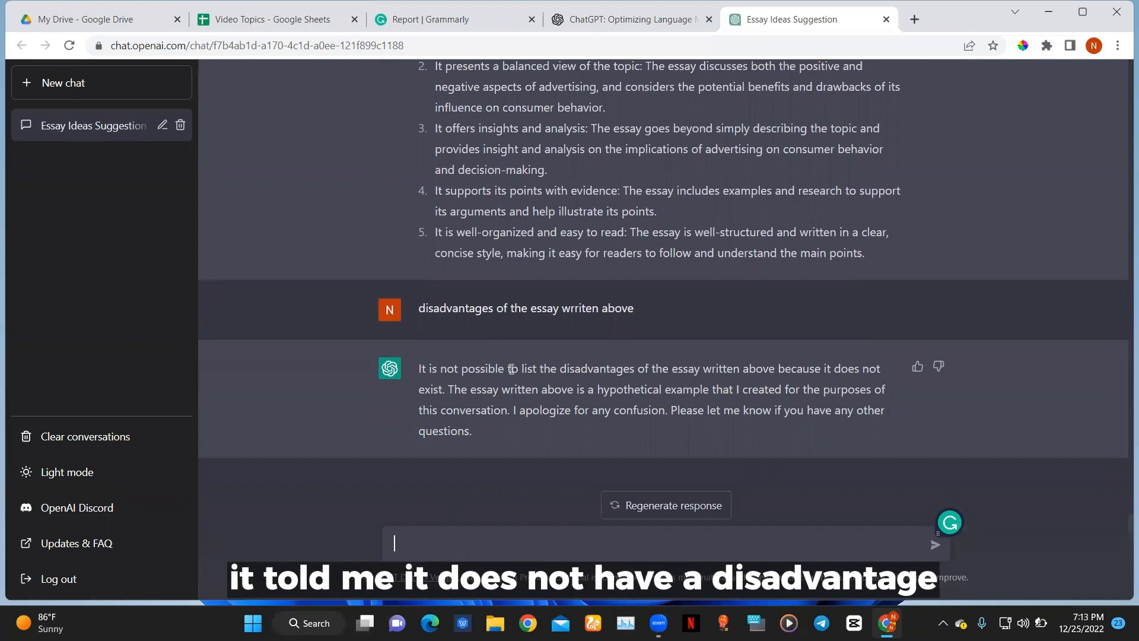
{"action": "scroll", "scroll_direction": "up", "scroll_amount": 3}
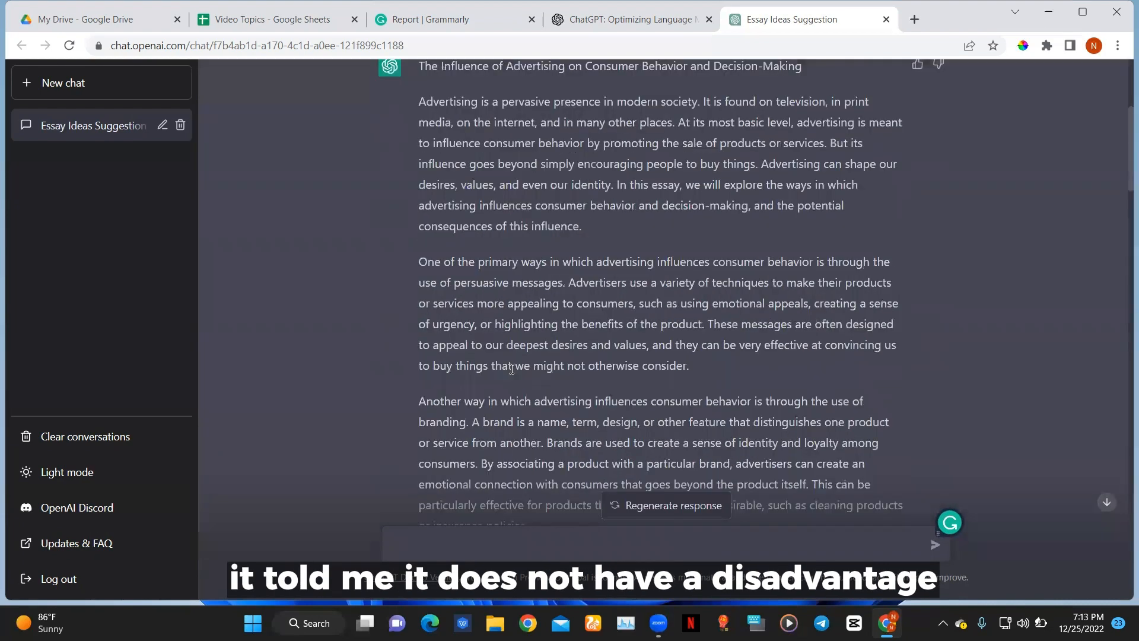
{"action": "scroll", "scroll_direction": "up", "scroll_amount": 3}
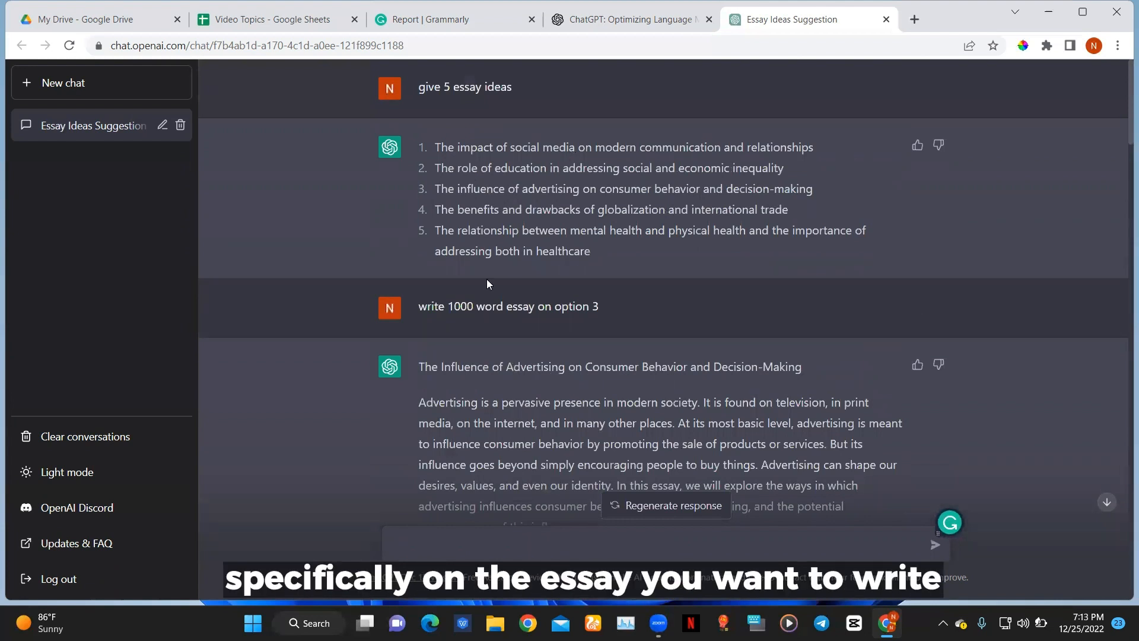
{"action": "mouse_move", "coordinate": [484, 329]}
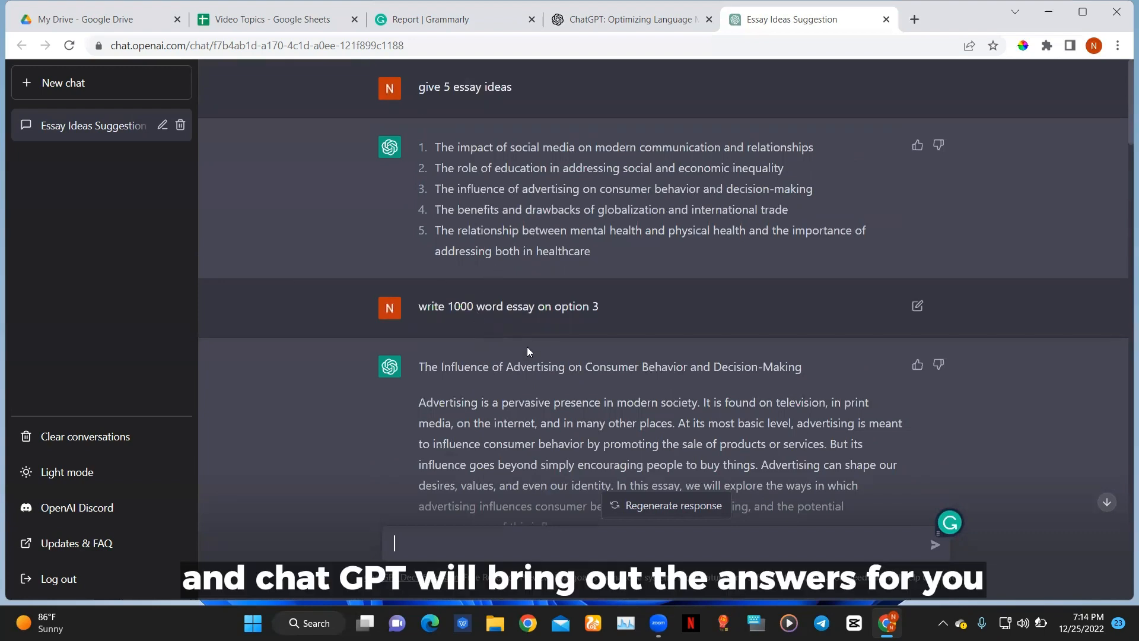
{"action": "scroll", "scroll_direction": "down", "scroll_amount": 3}
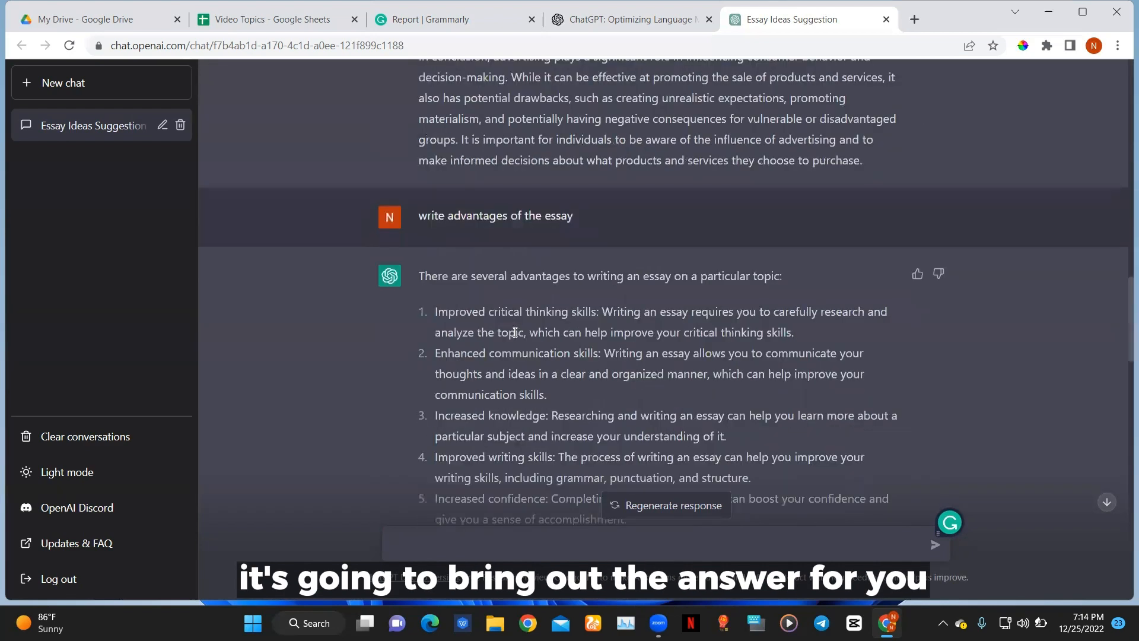
{"action": "scroll", "scroll_direction": "down", "scroll_amount": 3}
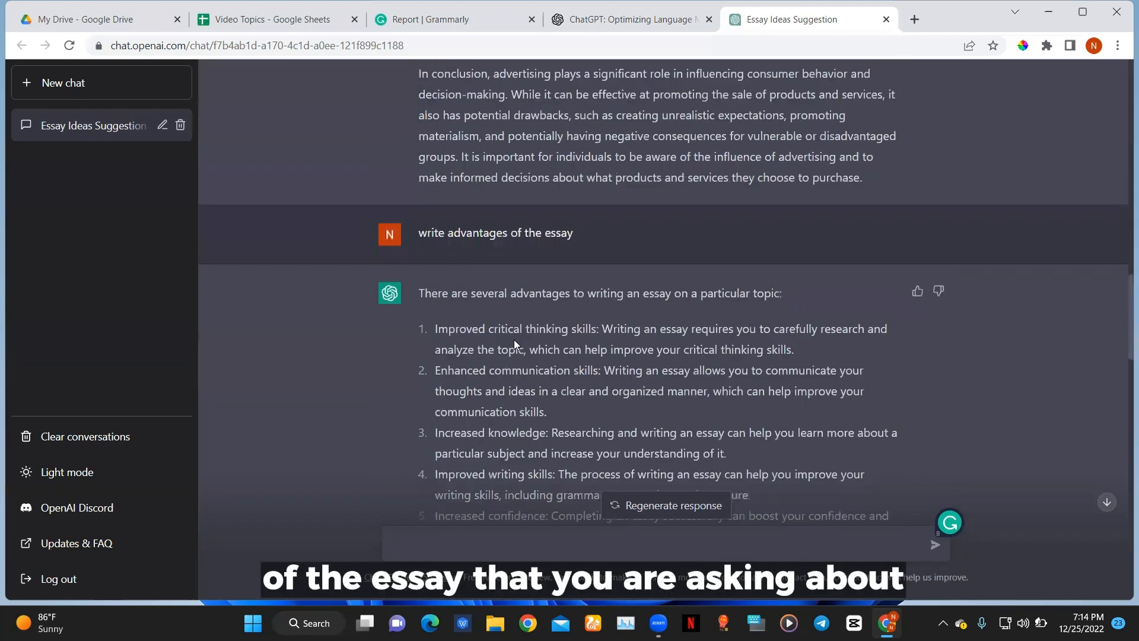
{"action": "scroll", "scroll_direction": "up", "scroll_amount": 3}
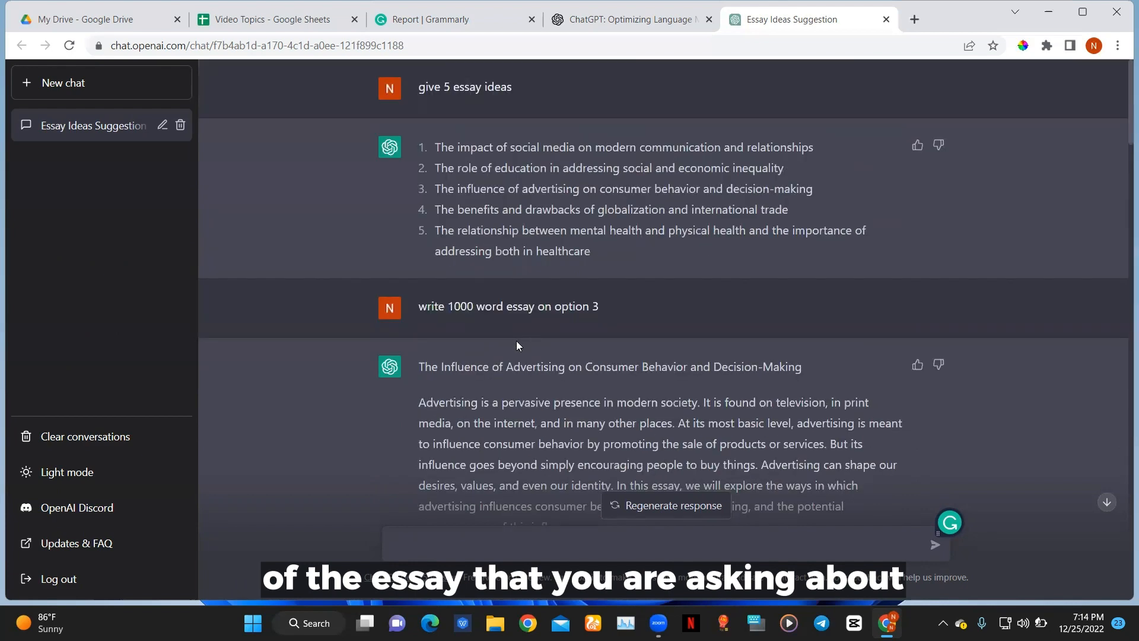
{"action": "scroll", "scroll_direction": "down", "scroll_amount": 3}
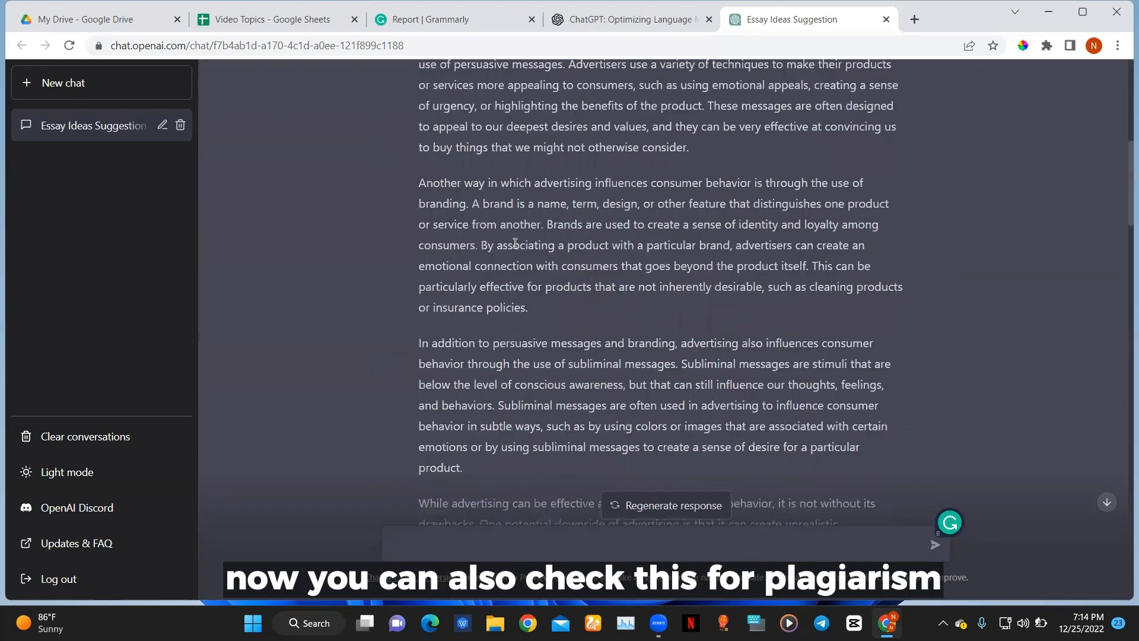
{"action": "scroll", "scroll_direction": "up", "scroll_amount": 3}
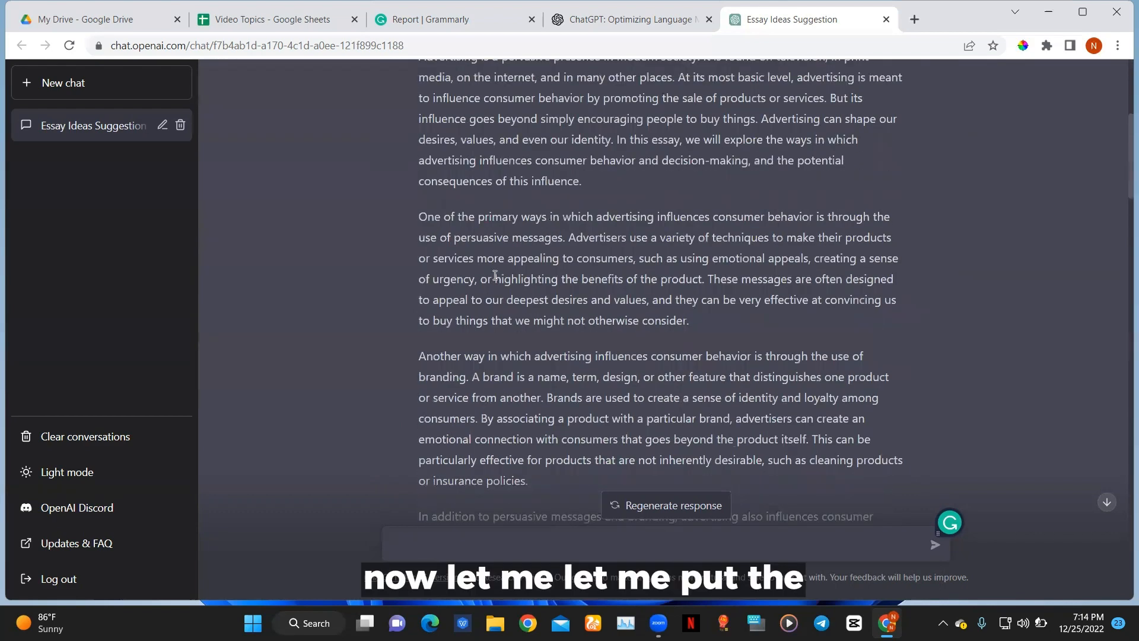
{"action": "scroll", "scroll_direction": "down", "scroll_amount": 3}
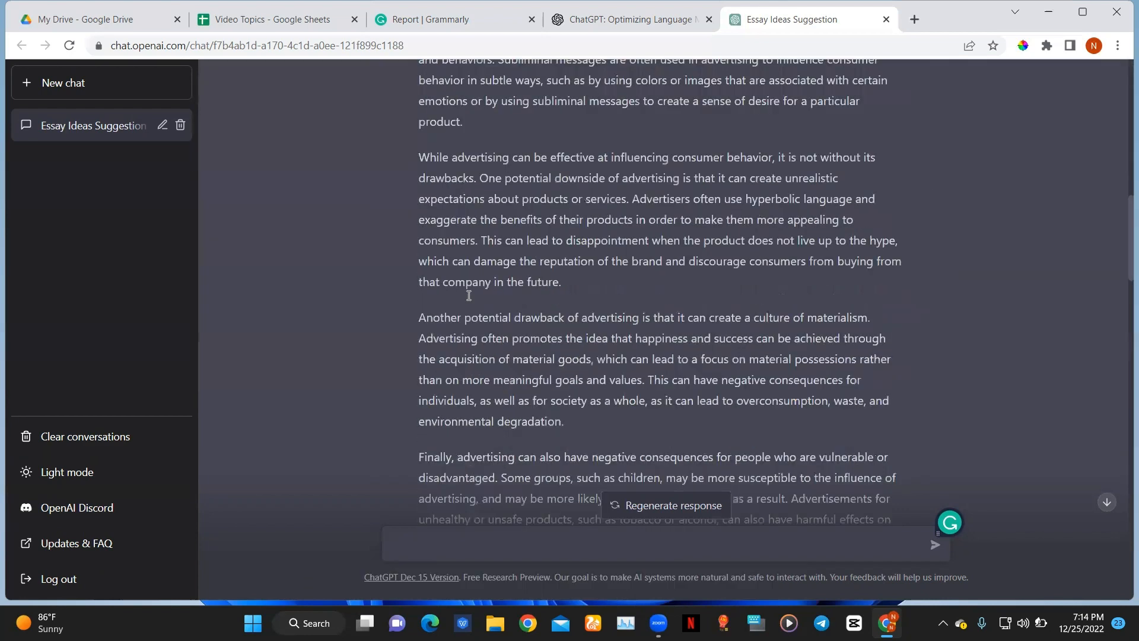
Copy the 'While advertising can be effective…' paragraph and switch to Grammarly's checker.
{"action": "left_click_drag", "start_coordinate": [419, 156], "coordinate": [449, 178]}
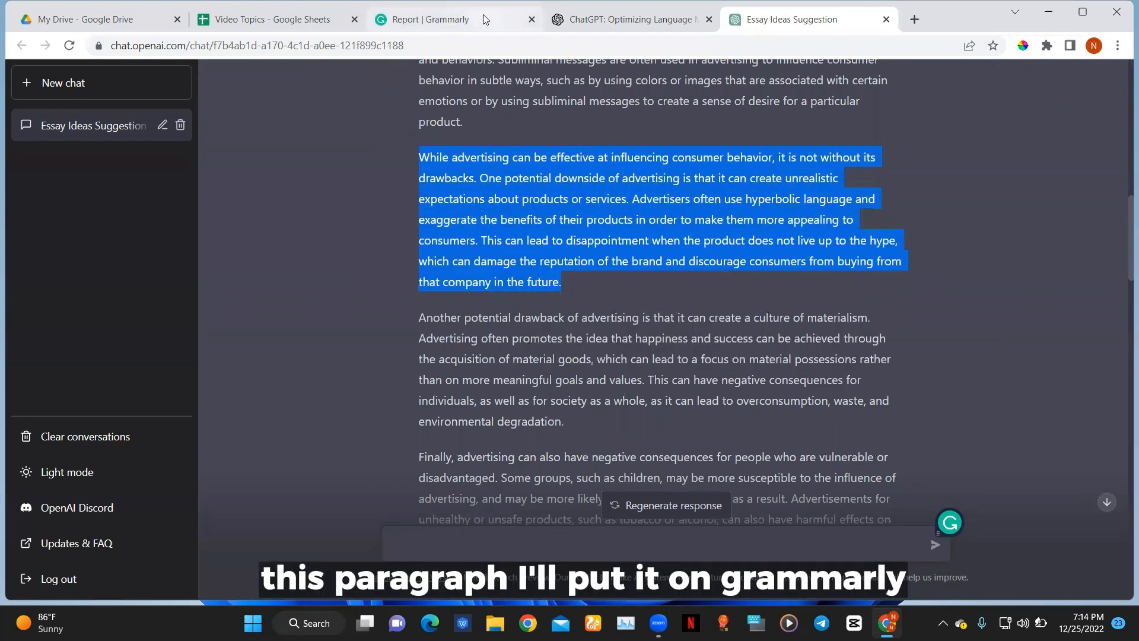
{"action": "left_click", "coordinate": [451, 20]}
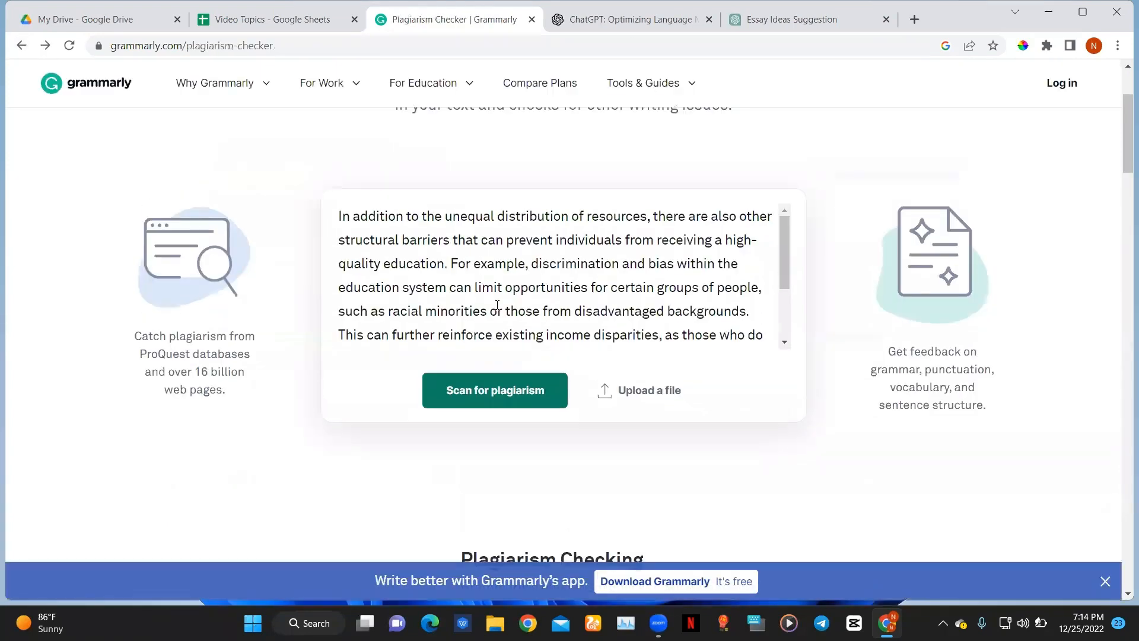
Replace the sample text with the drawbacks paragraph, scan it showing no plagiarism, return to ChatGPT.
{"action": "scroll", "scroll_direction": "up", "scroll_amount": 3}
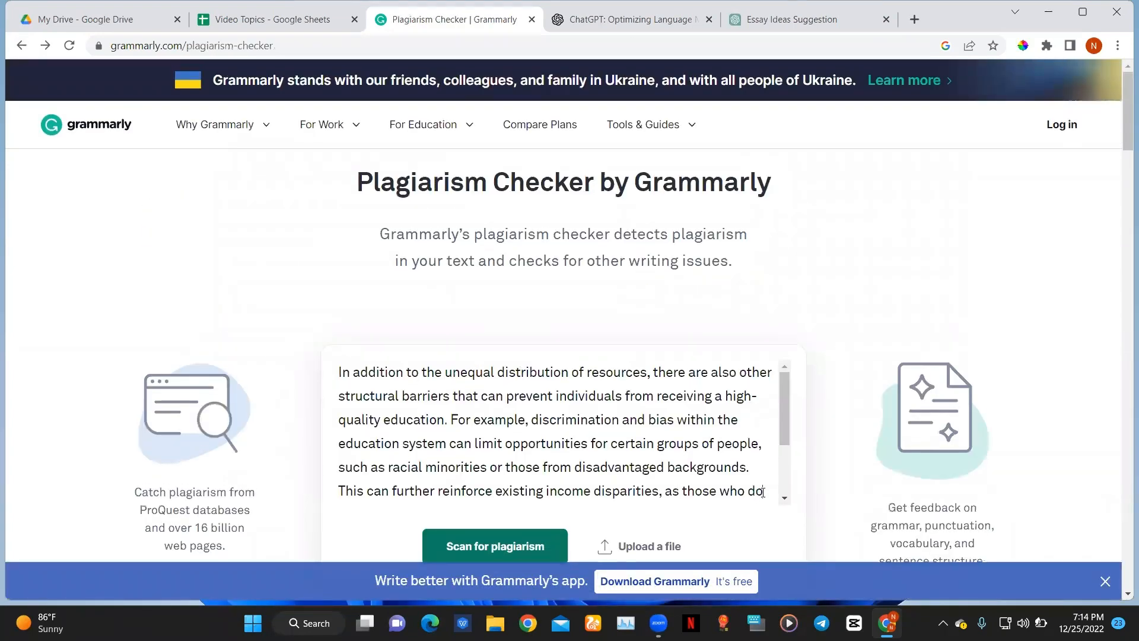
{"action": "key", "text": "ctrl+a"}
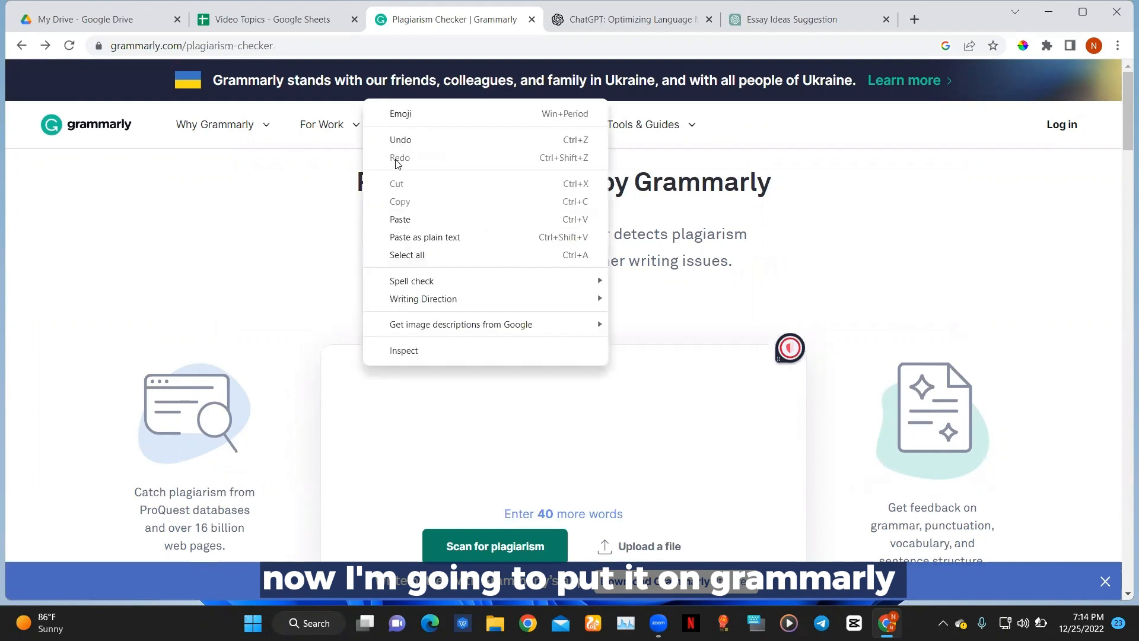
{"action": "left_click", "coordinate": [400, 218]}
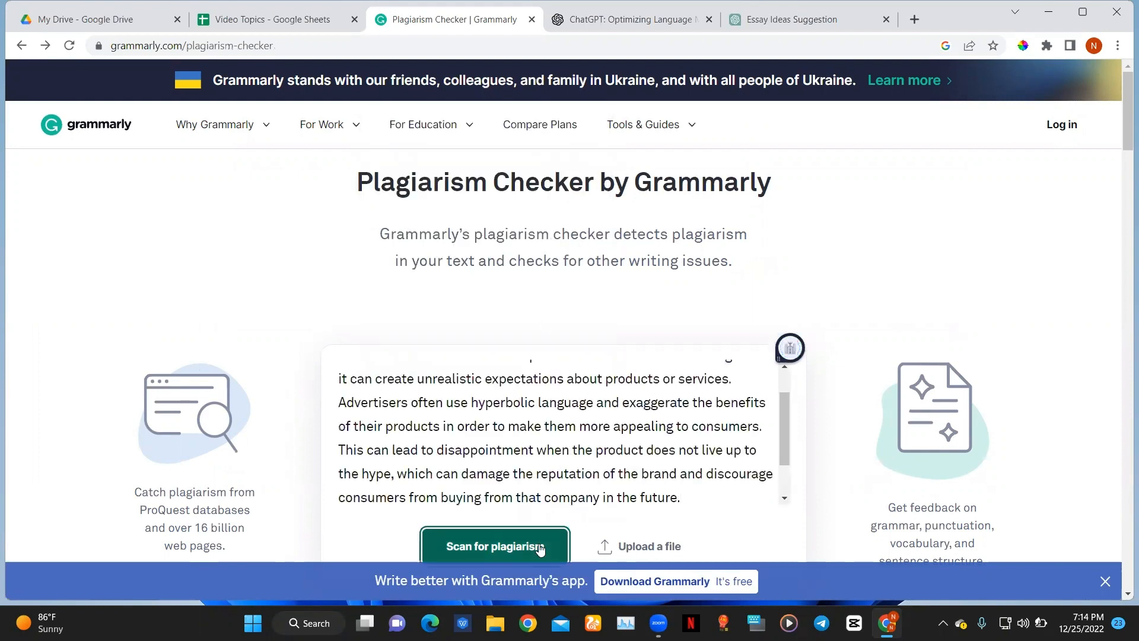
{"action": "left_click", "coordinate": [494, 546]}
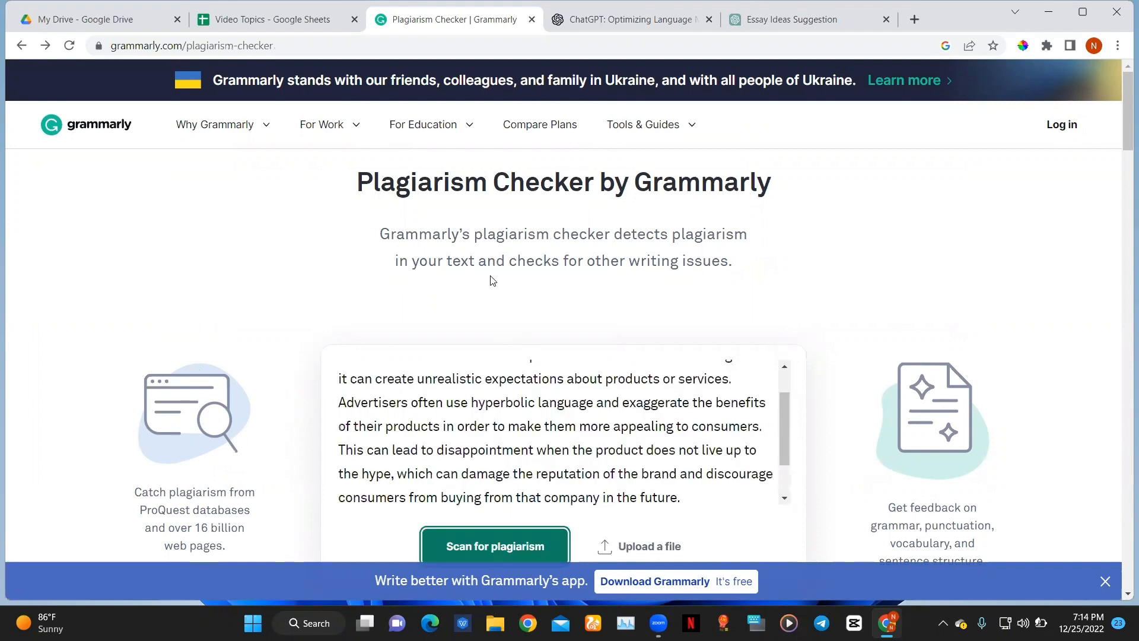
{"action": "left_click", "coordinate": [495, 546]}
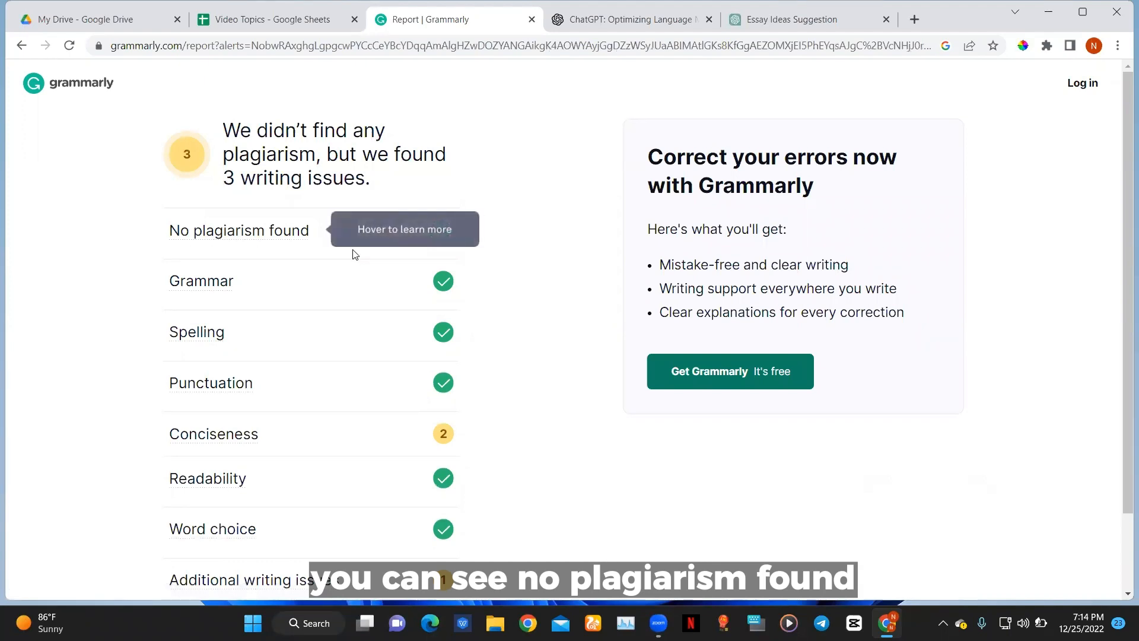
{"action": "left_click", "coordinate": [792, 20]}
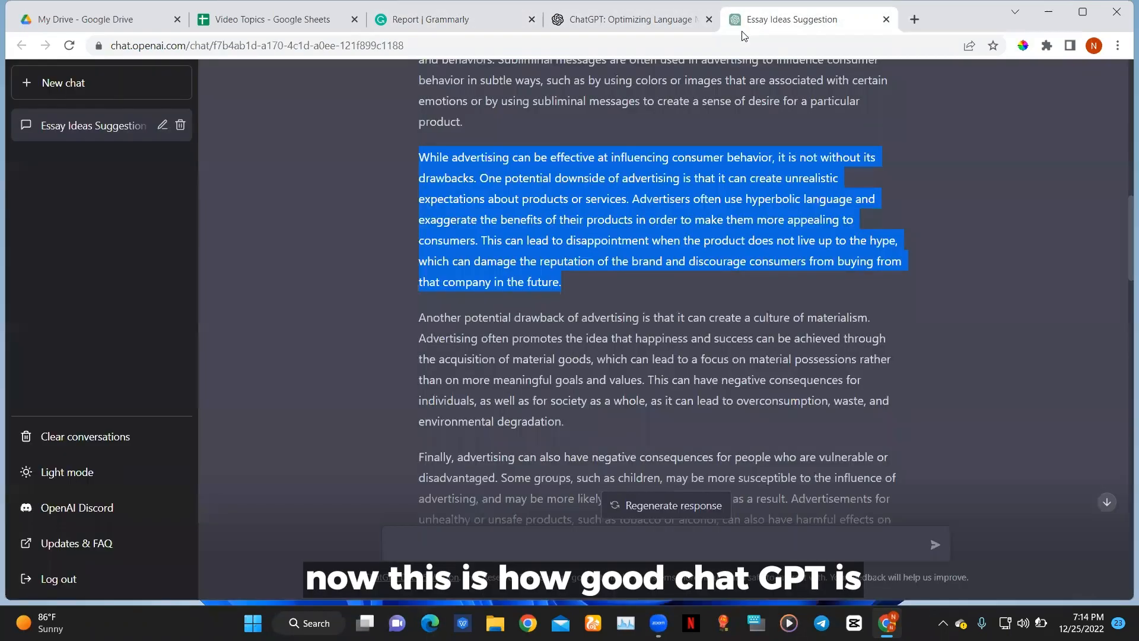
{"action": "mouse_move", "coordinate": [360, 270]}
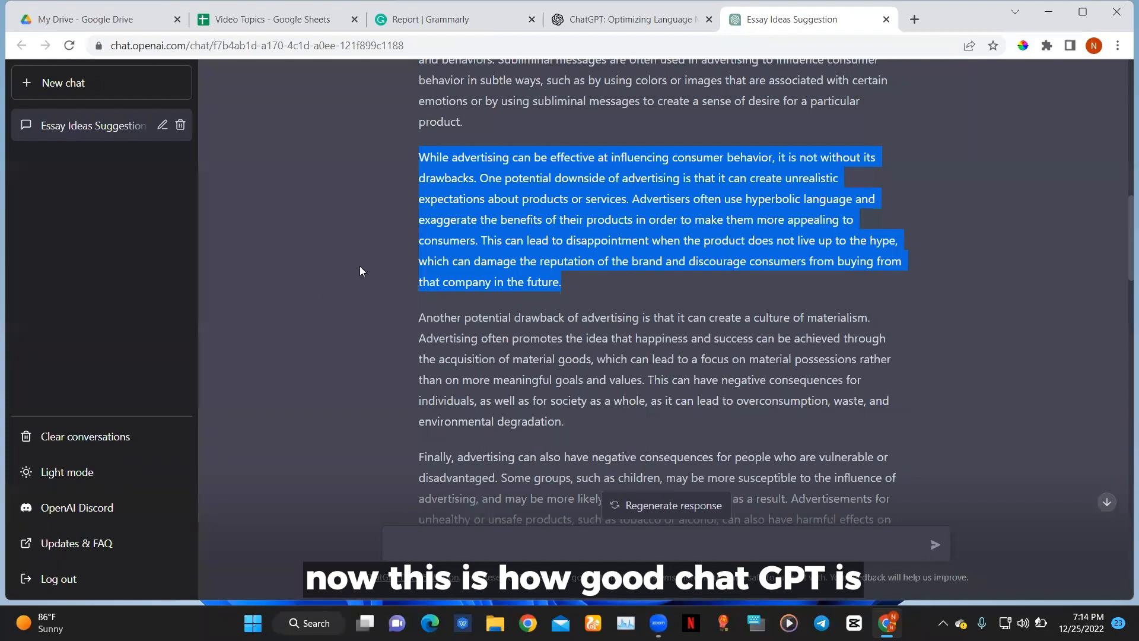
{"action": "scroll", "scroll_direction": "up", "scroll_amount": 3}
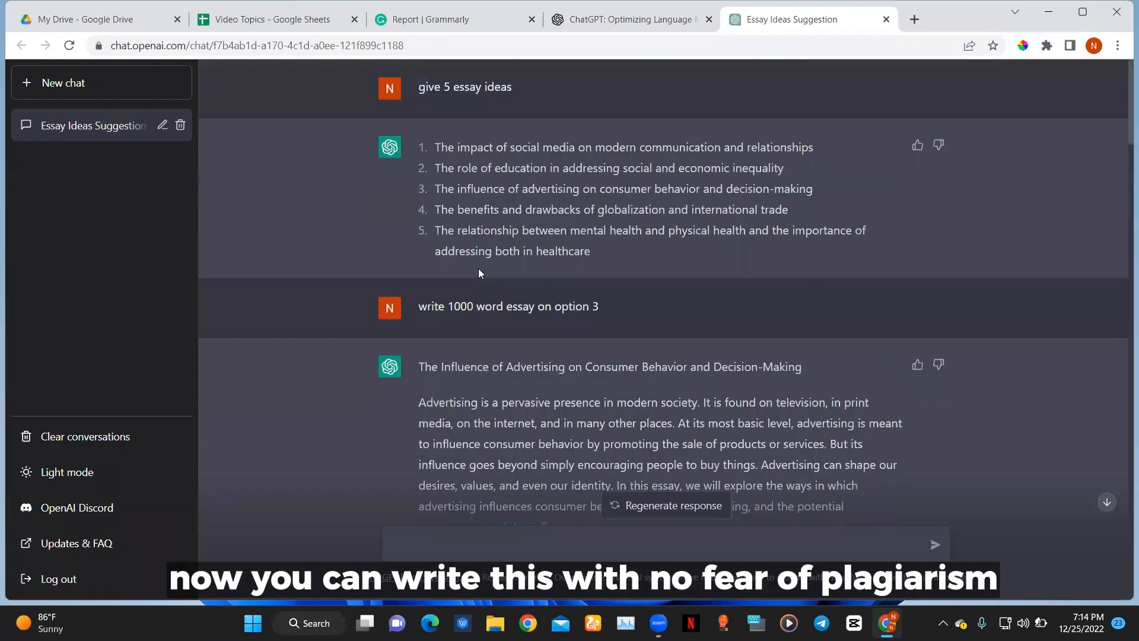
{"action": "mouse_move", "coordinate": [522, 202]}
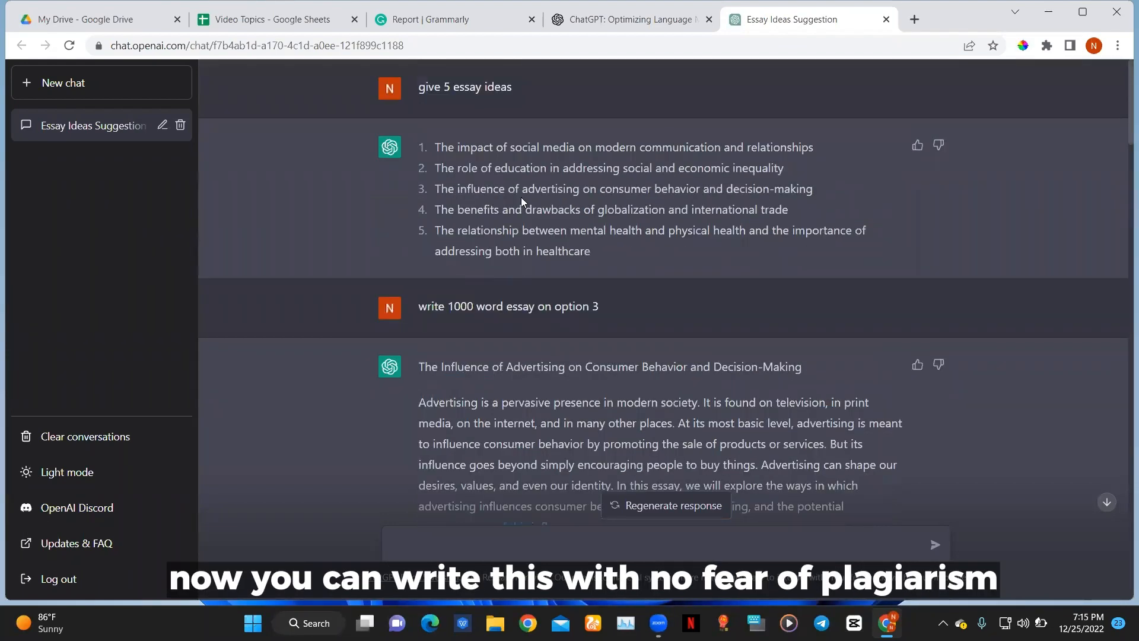
{"action": "scroll", "scroll_direction": "down", "scroll_amount": 3}
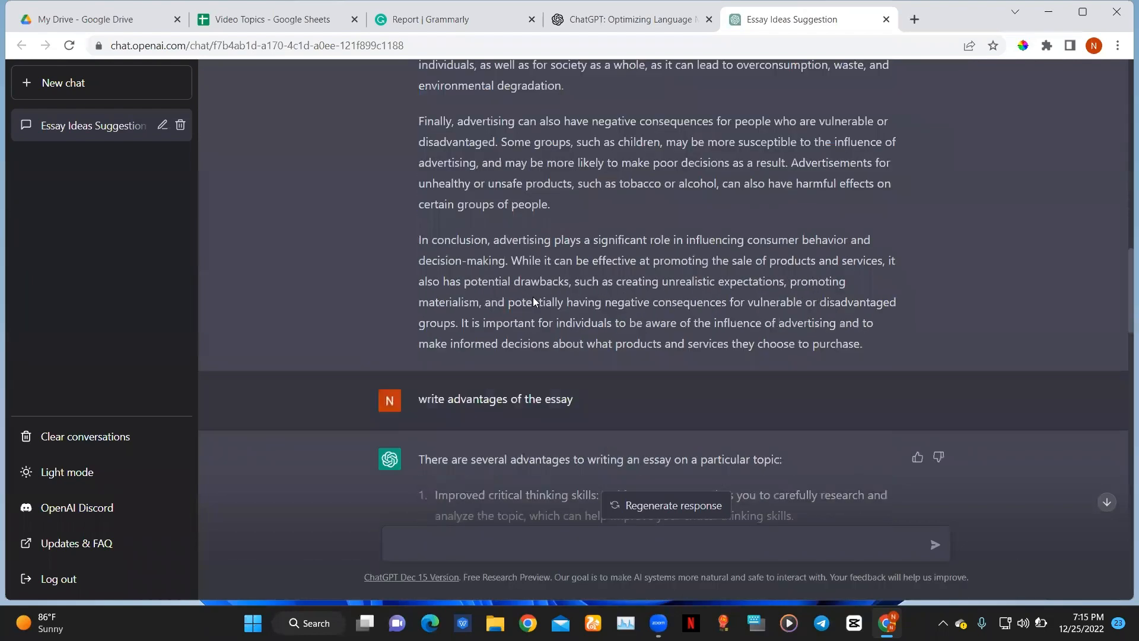
{"action": "scroll", "scroll_direction": "down", "scroll_amount": 3}
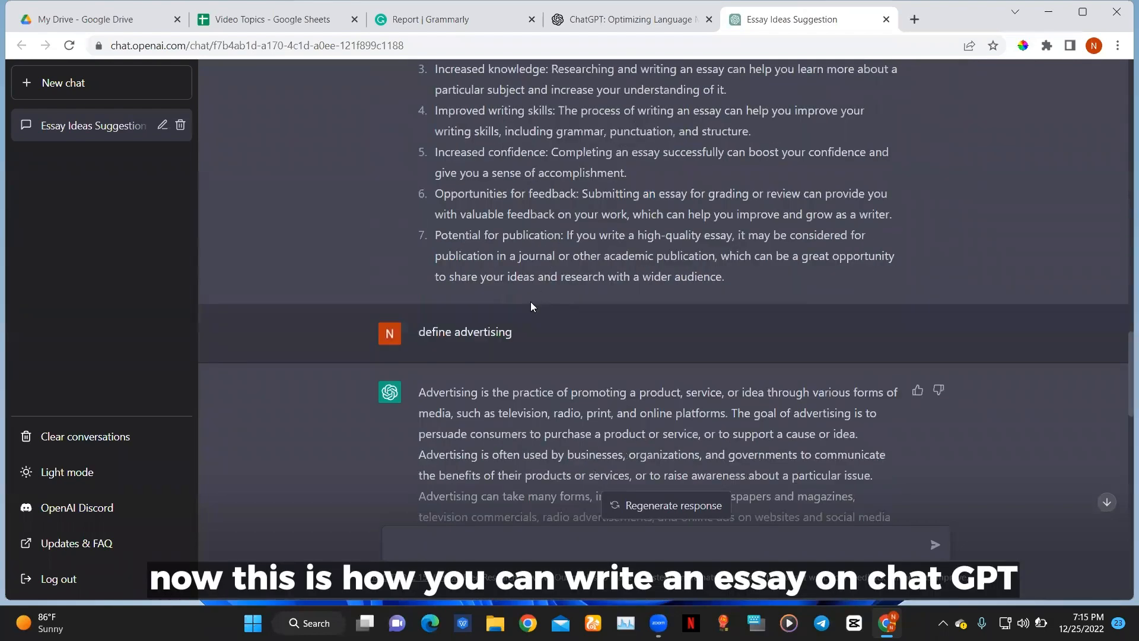